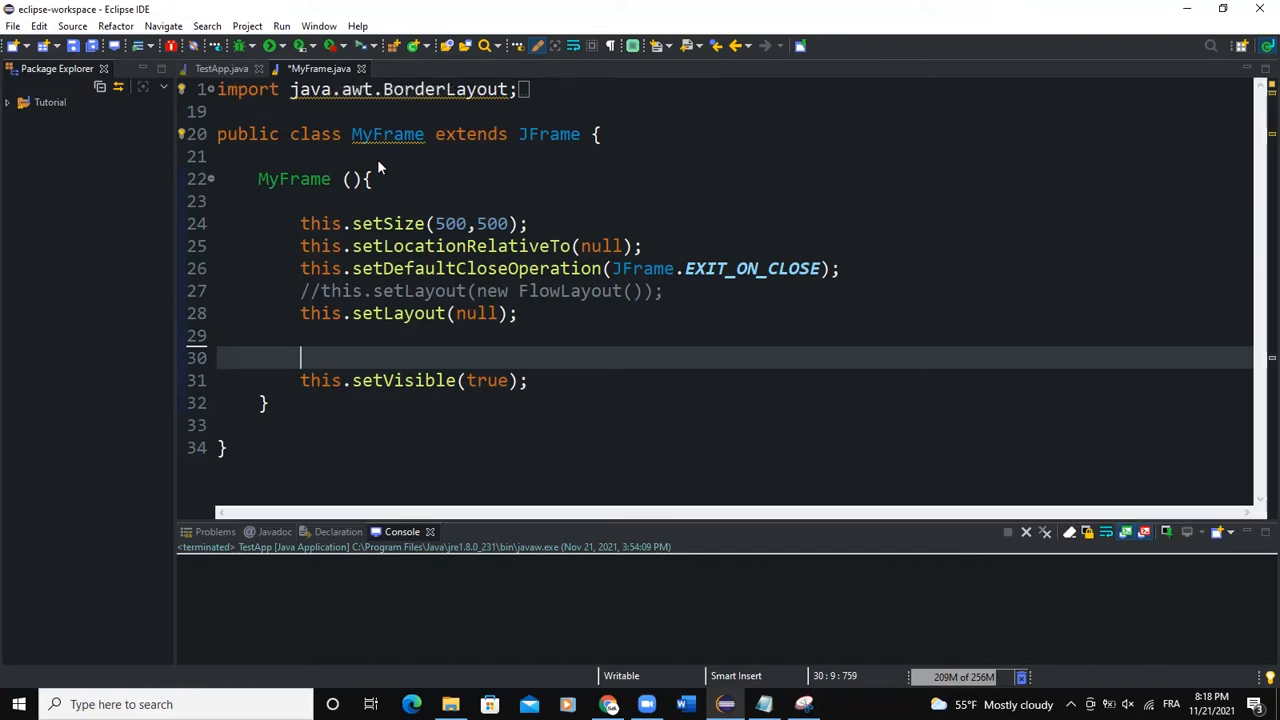
# Step: Switch the MyFrame constructor to setLayout(new FlowLayout()) and comment out setLayout(null)
pyautogui.click(220, 68)
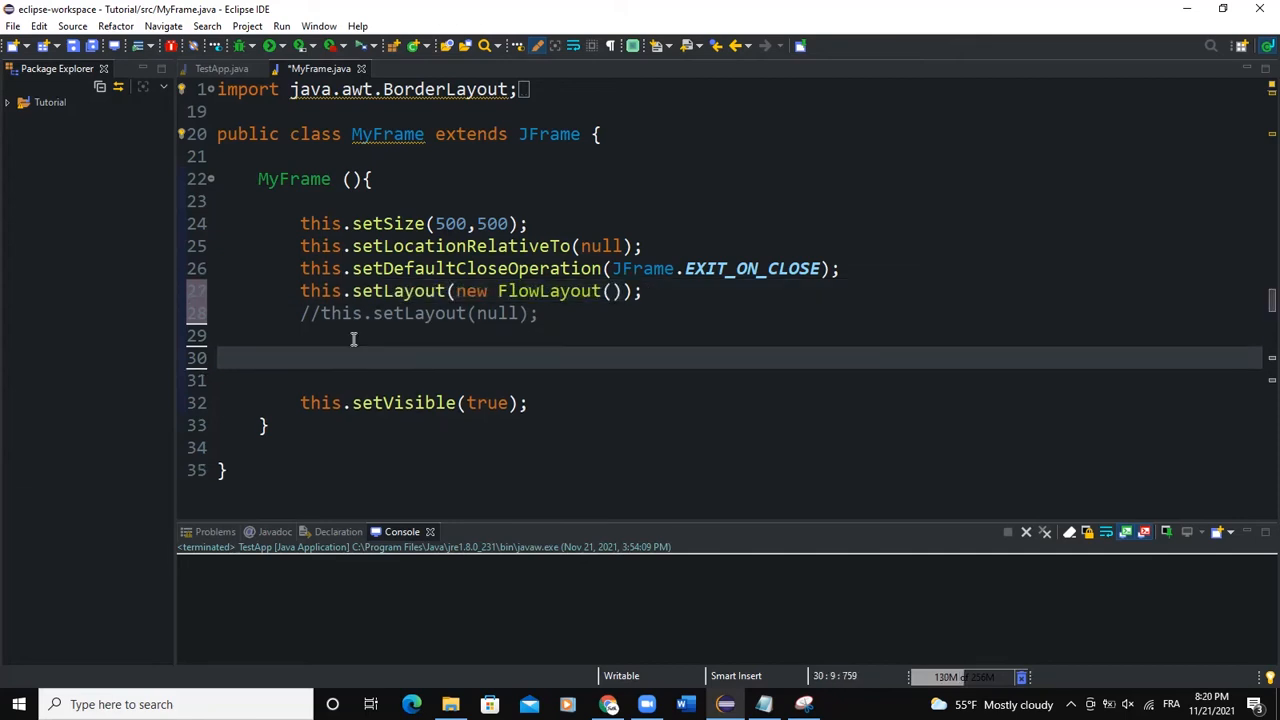
# Step: Declare Container pane = this.getContentPane(); in the constructor
pyautogui.write('Container pane = this')
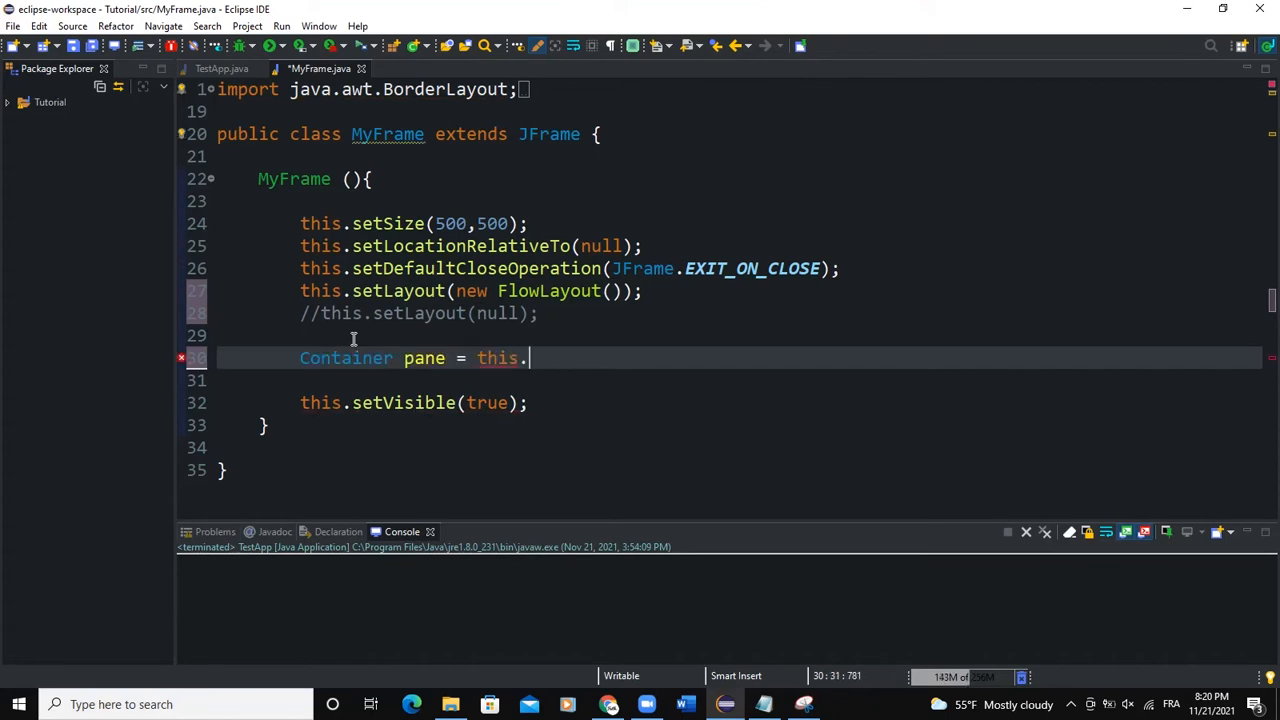
pyautogui.write('.')
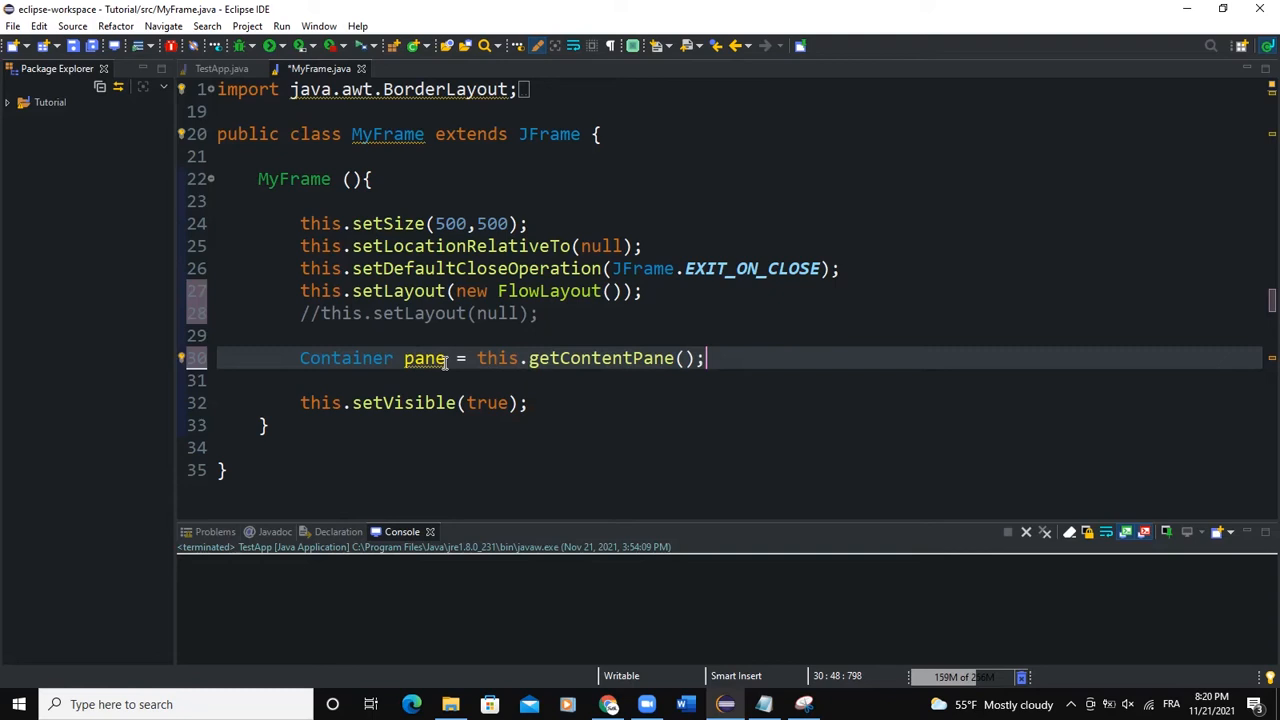
pyautogui.press('Enter')
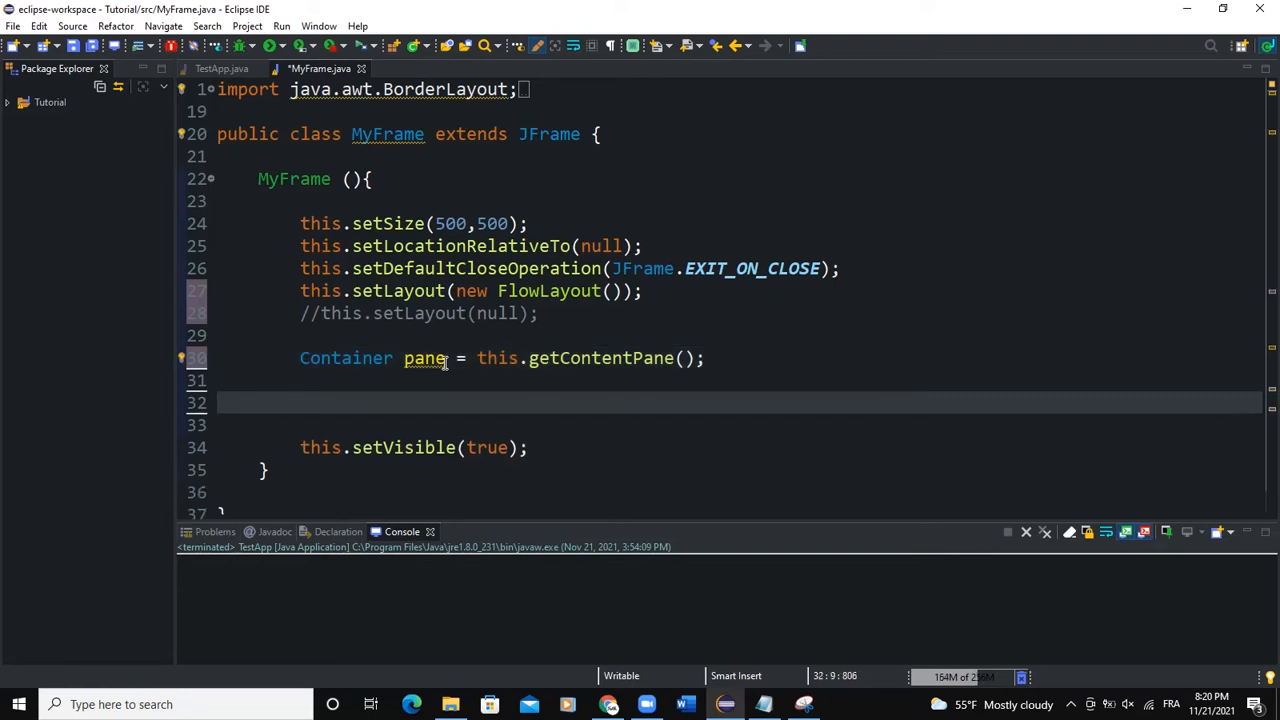
# Step: Declare JTextPane textpane = new JTextPane(); and begin a SimpleAttribute declaration below it
pyautogui.write('JTe')
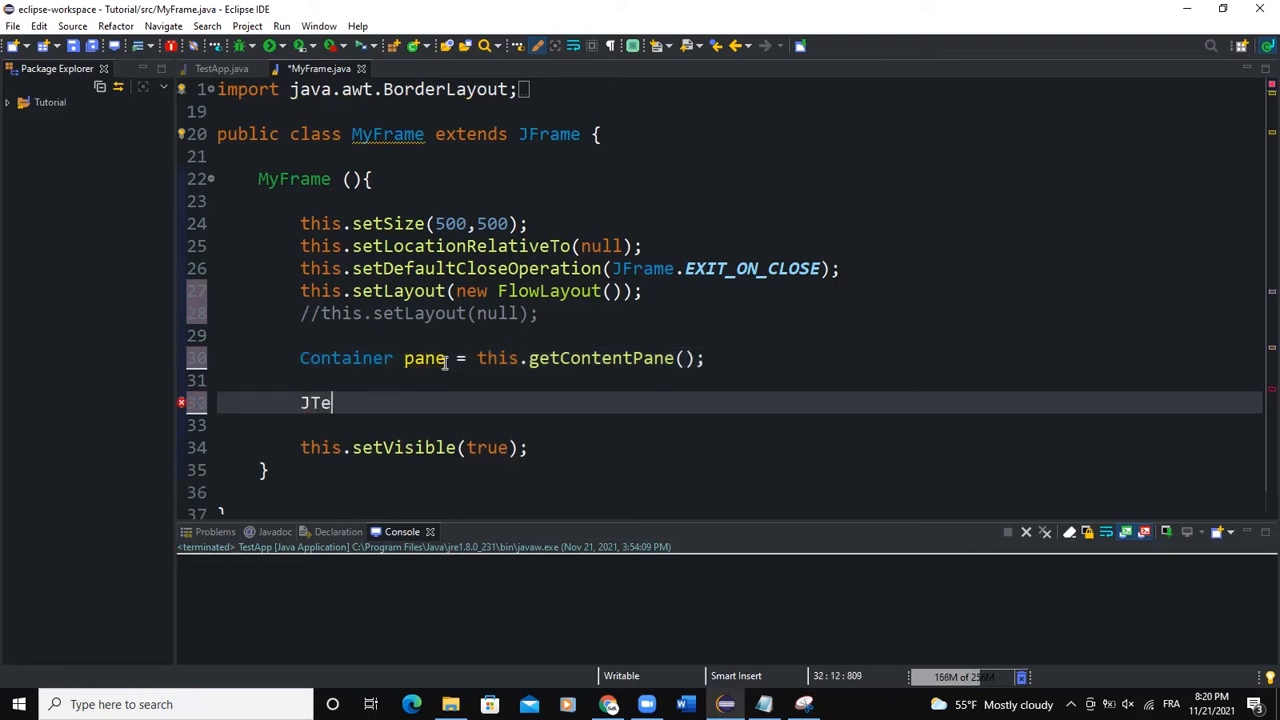
pyautogui.write('xtPane pane = new')
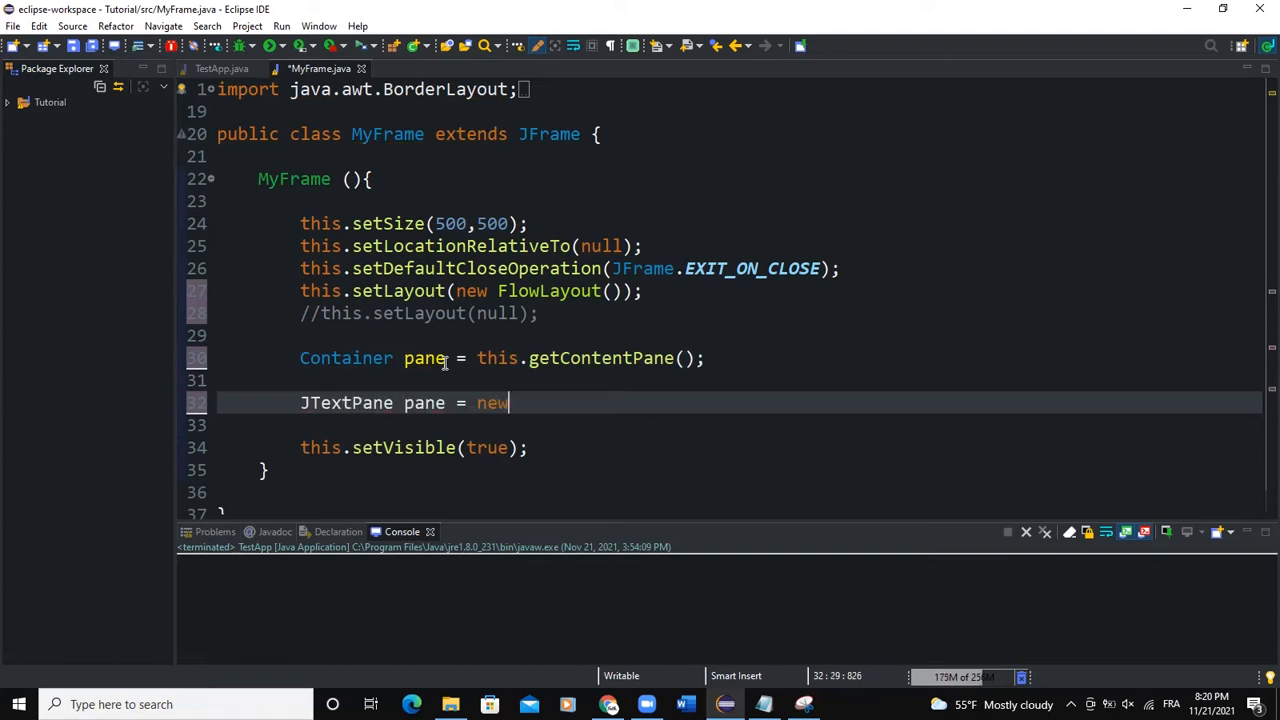
pyautogui.write('JTextPane')
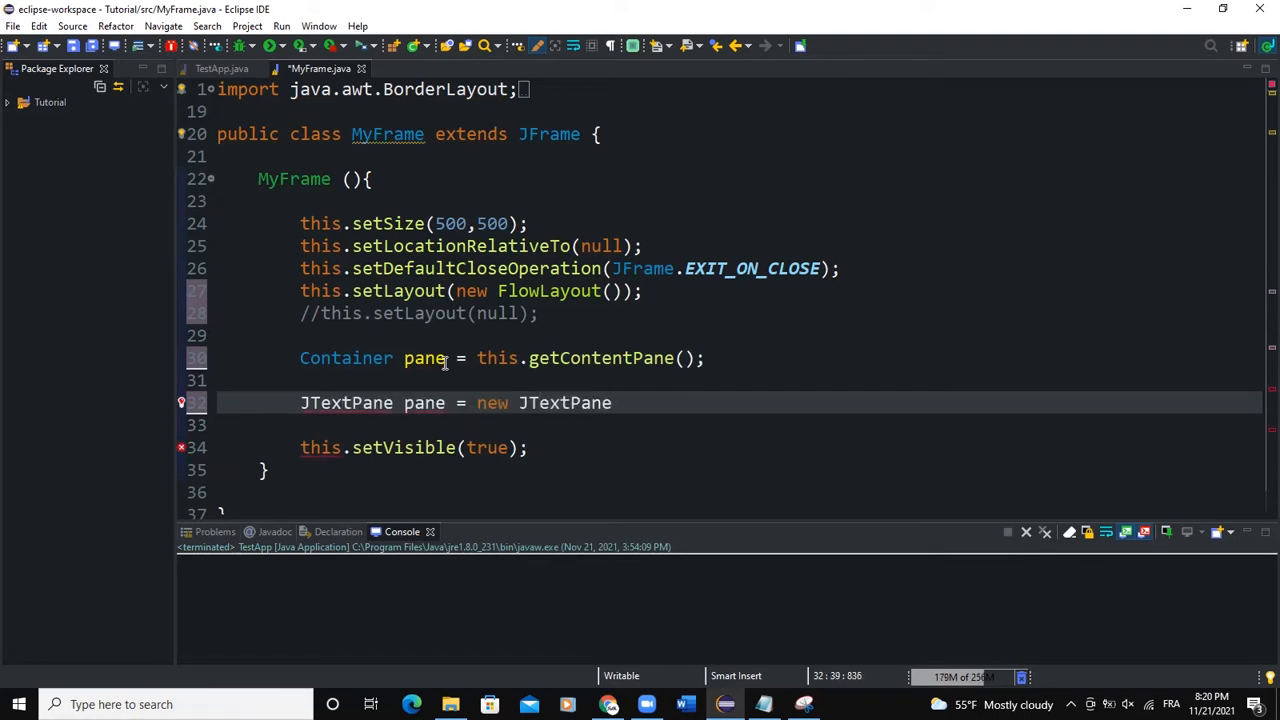
pyautogui.write('();')
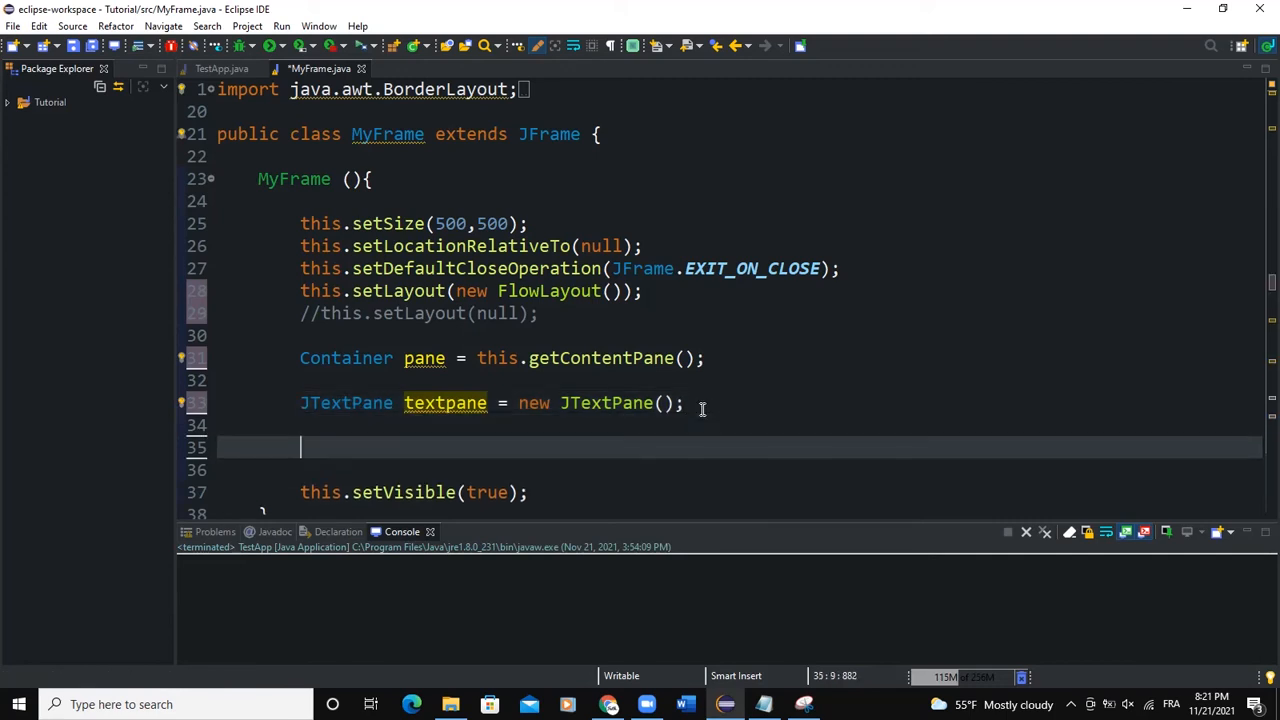
pyautogui.scroll(-3)
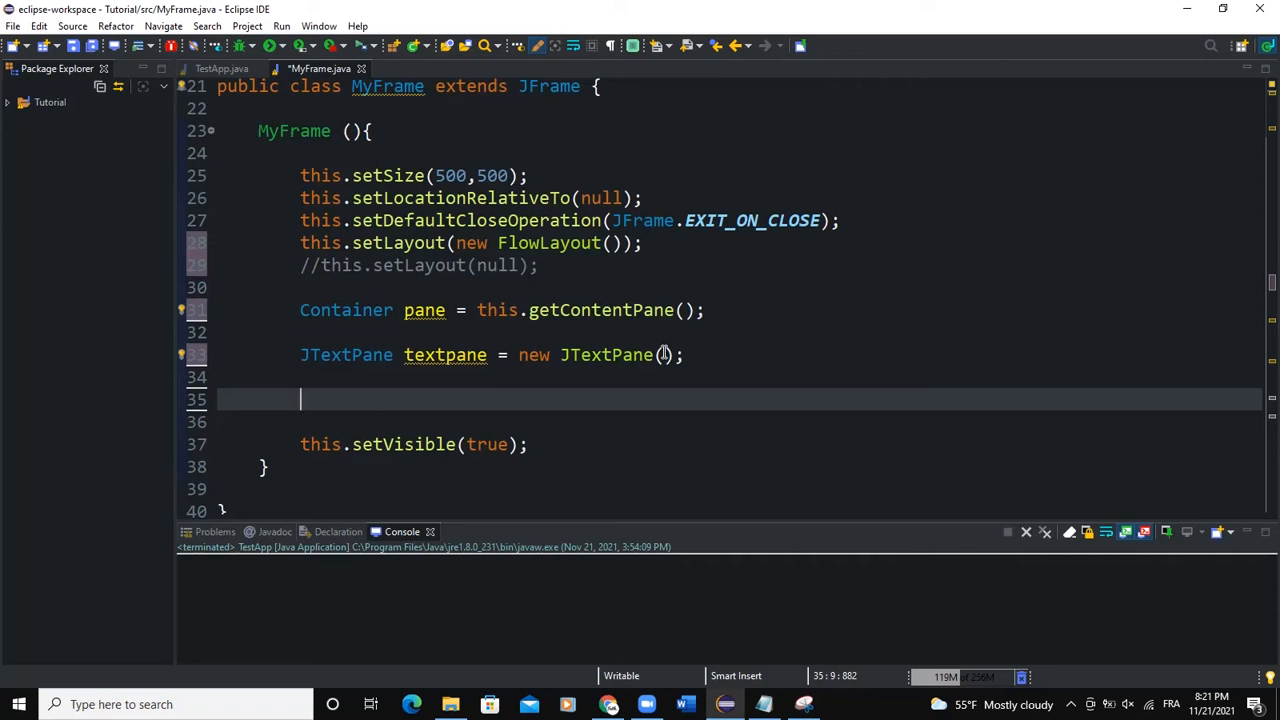
pyautogui.write('SimpleAttribute')
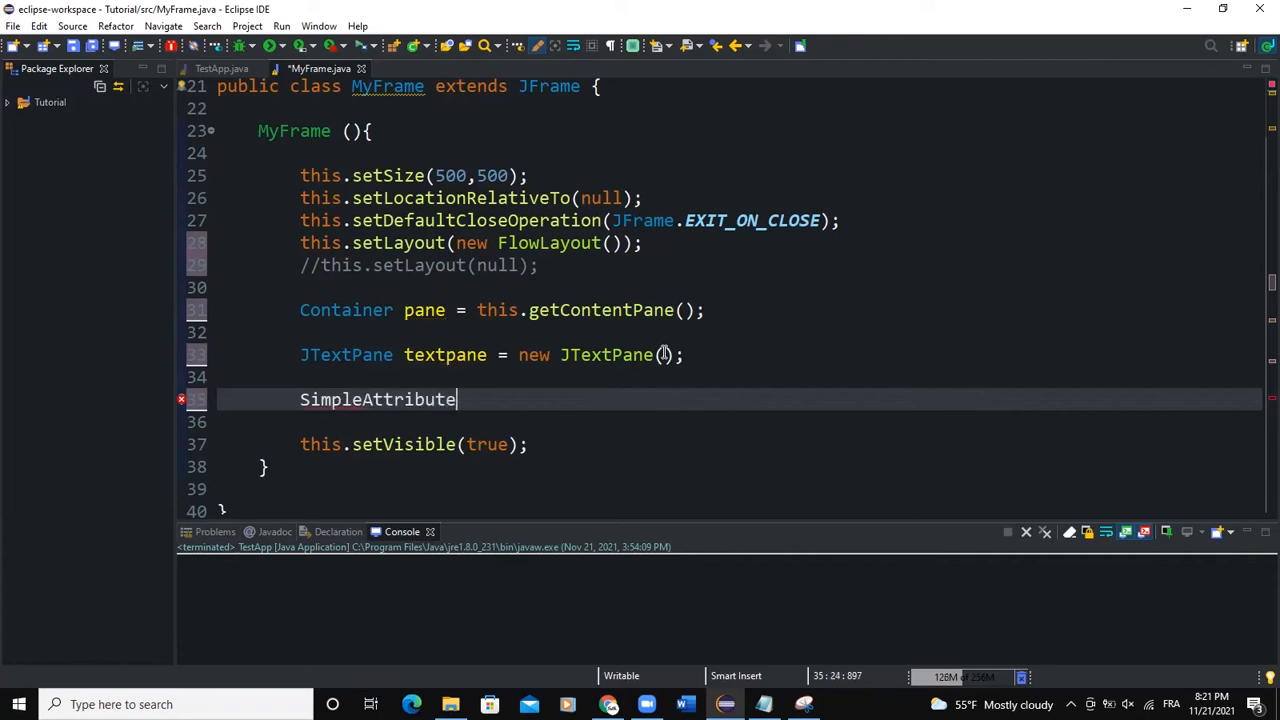
# Step: Declare SimpleAttributeSet attributeSet and set it bold via StyleConstants.setBold(attributeSet, true)
pyautogui.write('Set attribute')
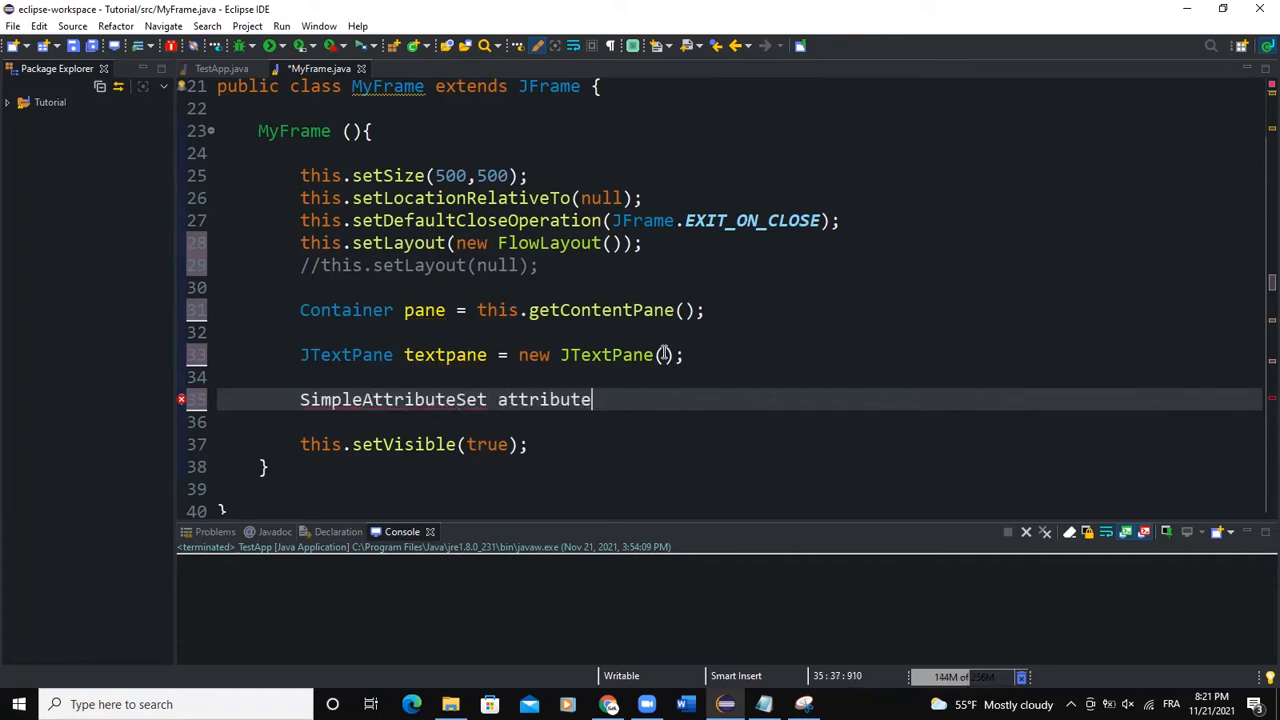
pyautogui.write('Set = new Simple')
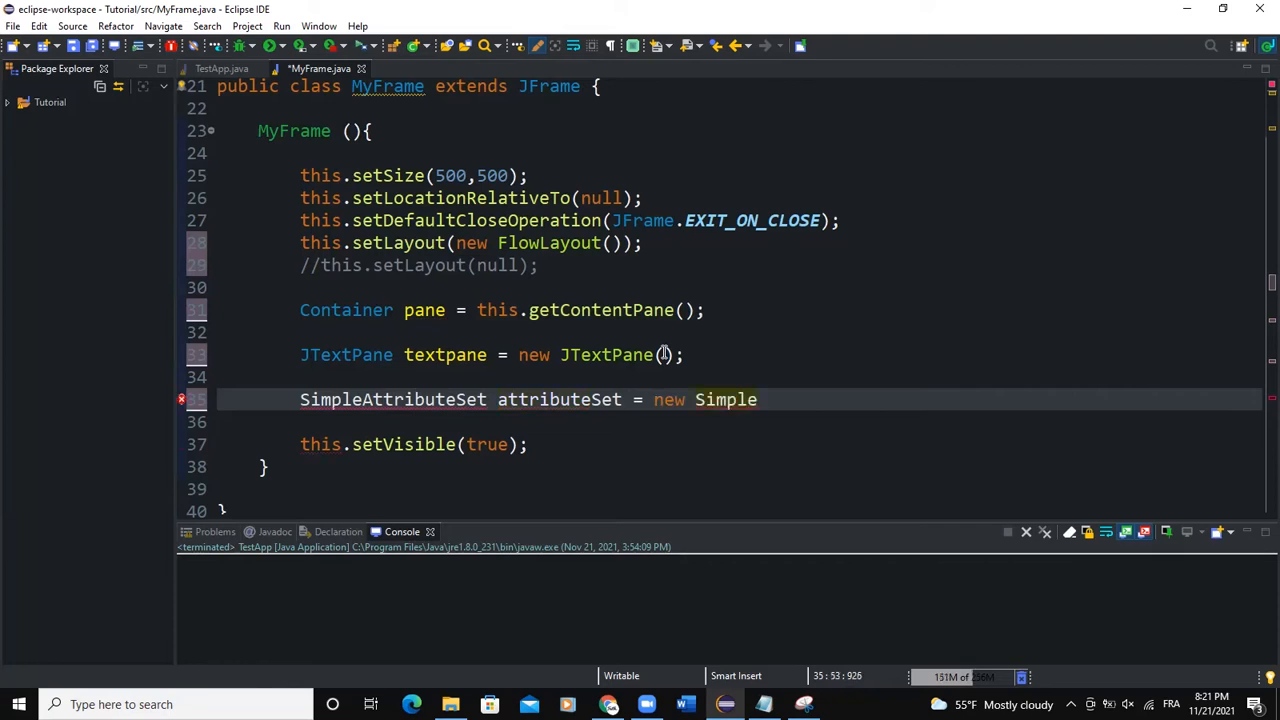
pyautogui.write('AttributeSet();')
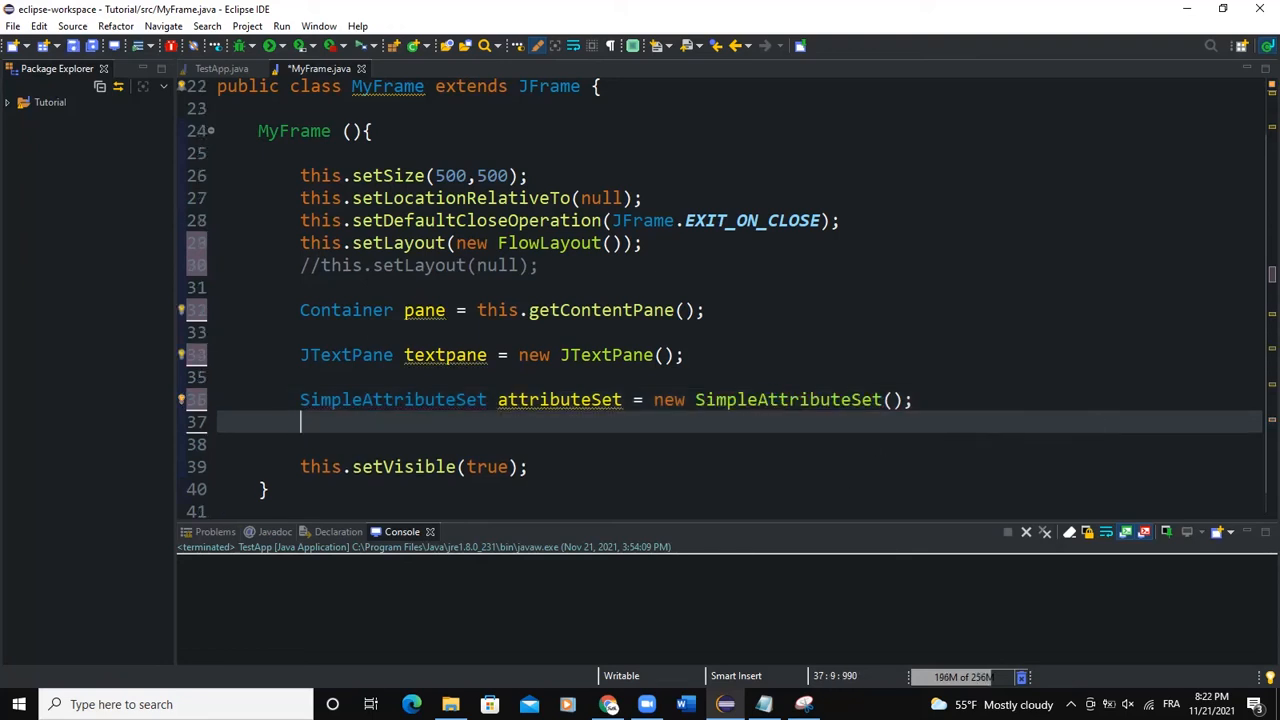
pyautogui.write('StyleConstants.setBold(attributeSet, );')
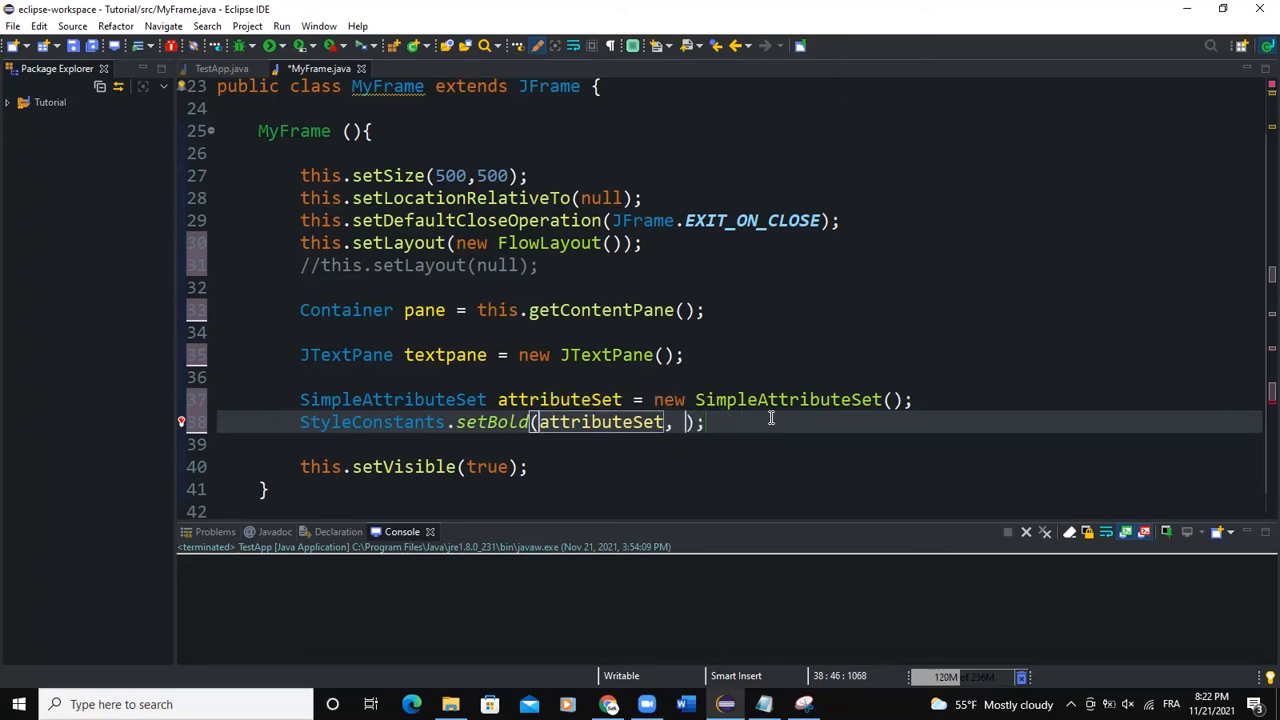
pyautogui.write('true')
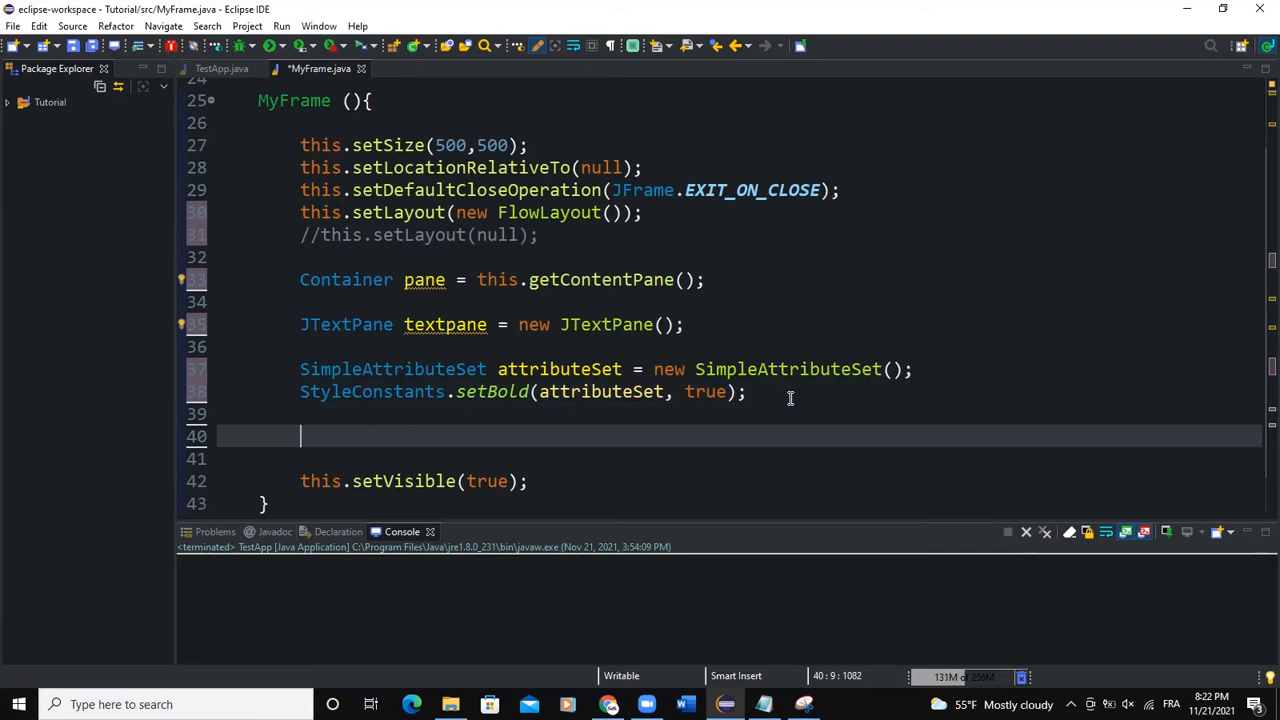
# Step: Add textpane.setCharacterAttributes(attributeSet, true); to apply the bold attributes
pyautogui.write('textpane')
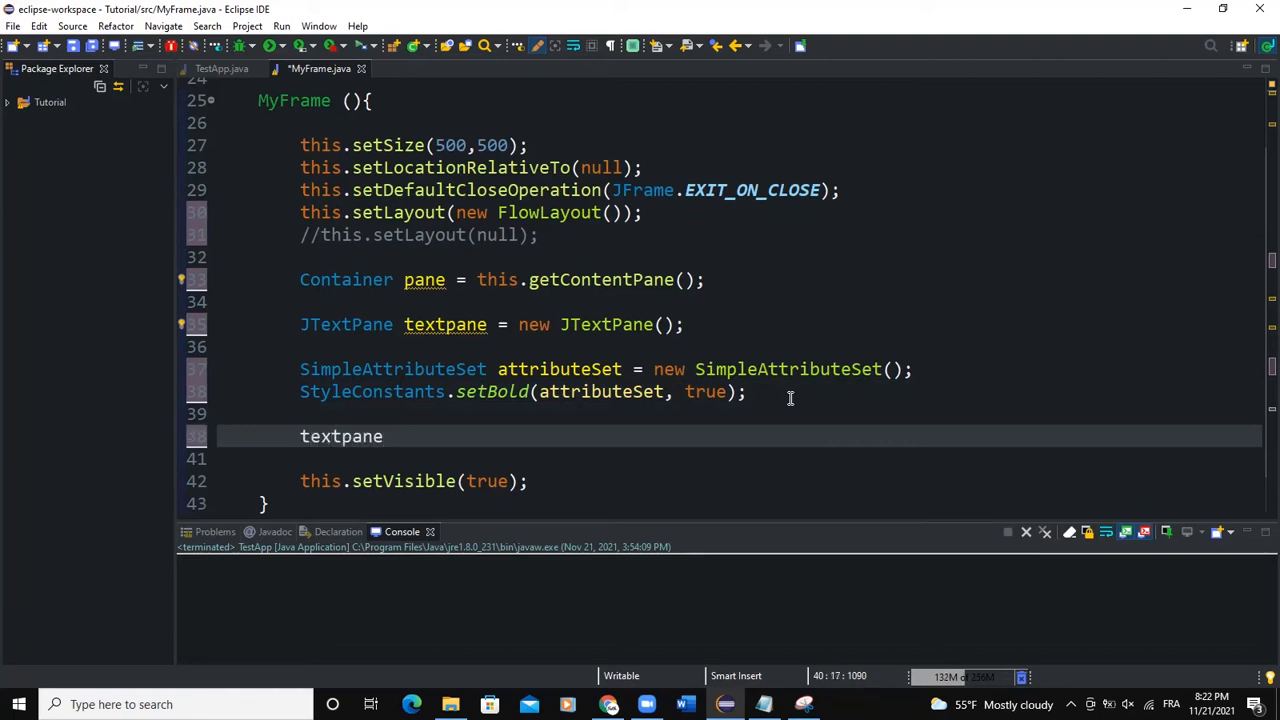
pyautogui.write('.')
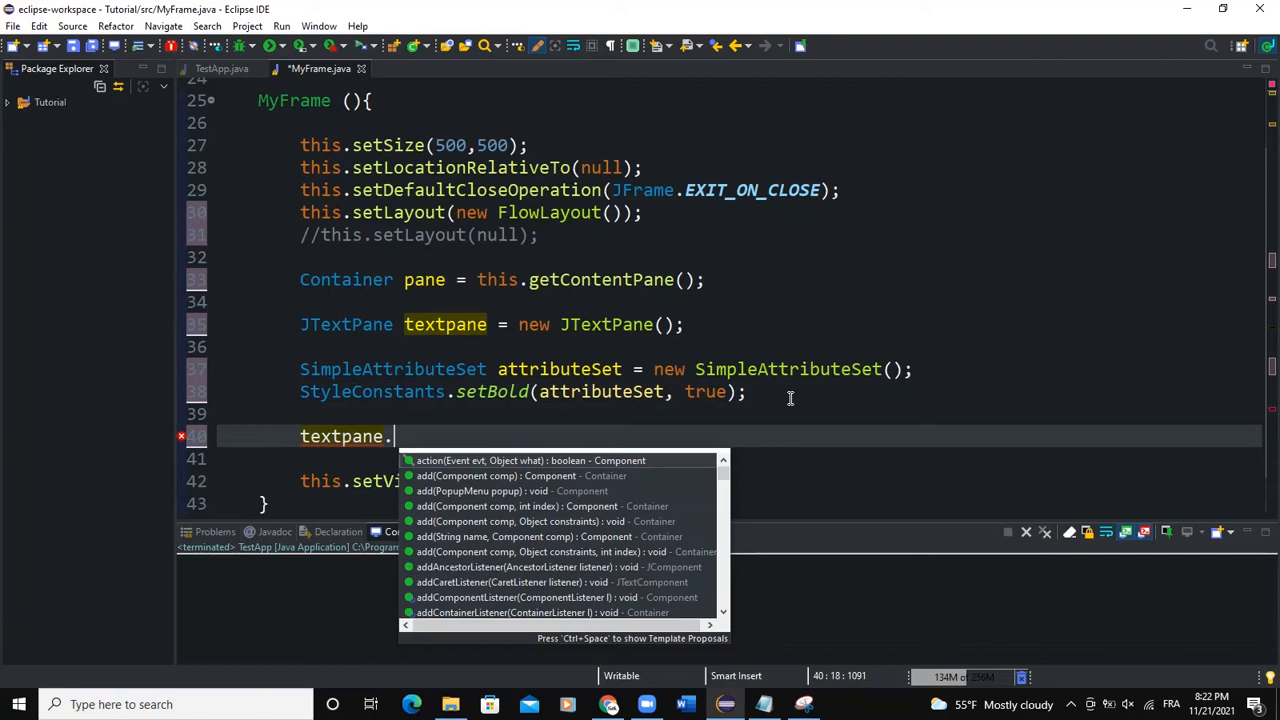
pyautogui.write('setCharacterAttributes(arg0, arg1);')
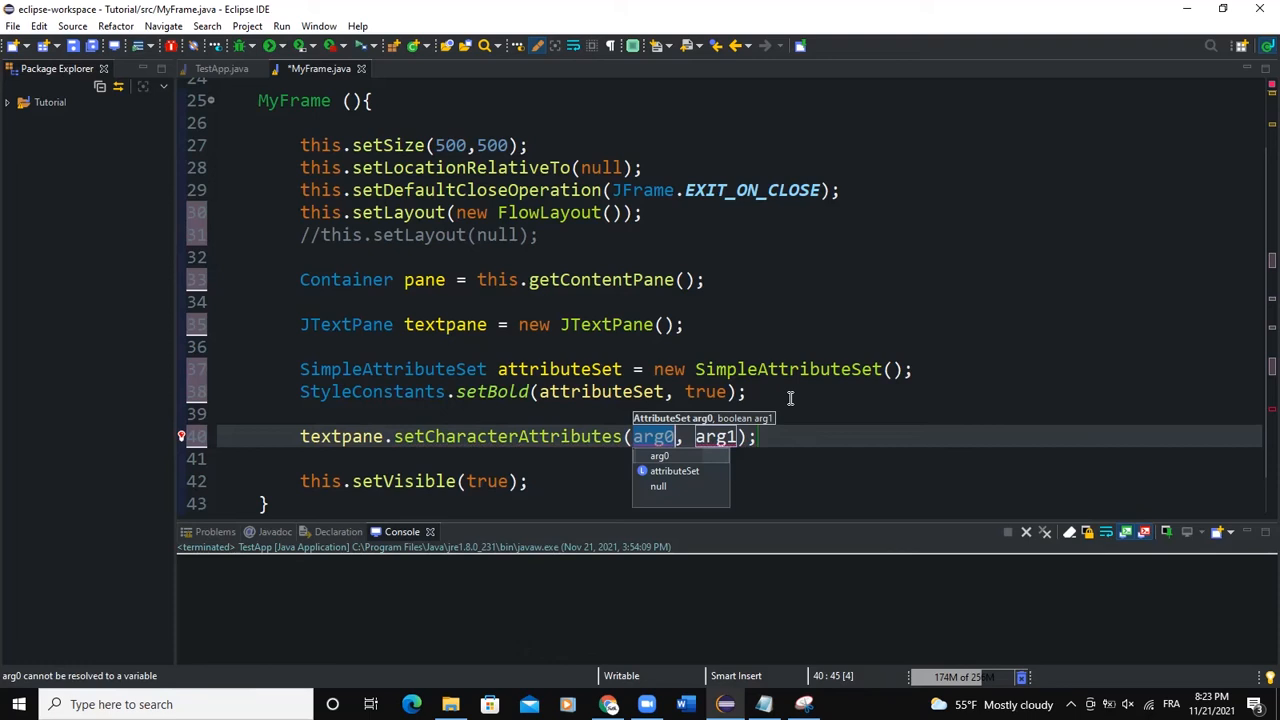
pyautogui.write('atr')
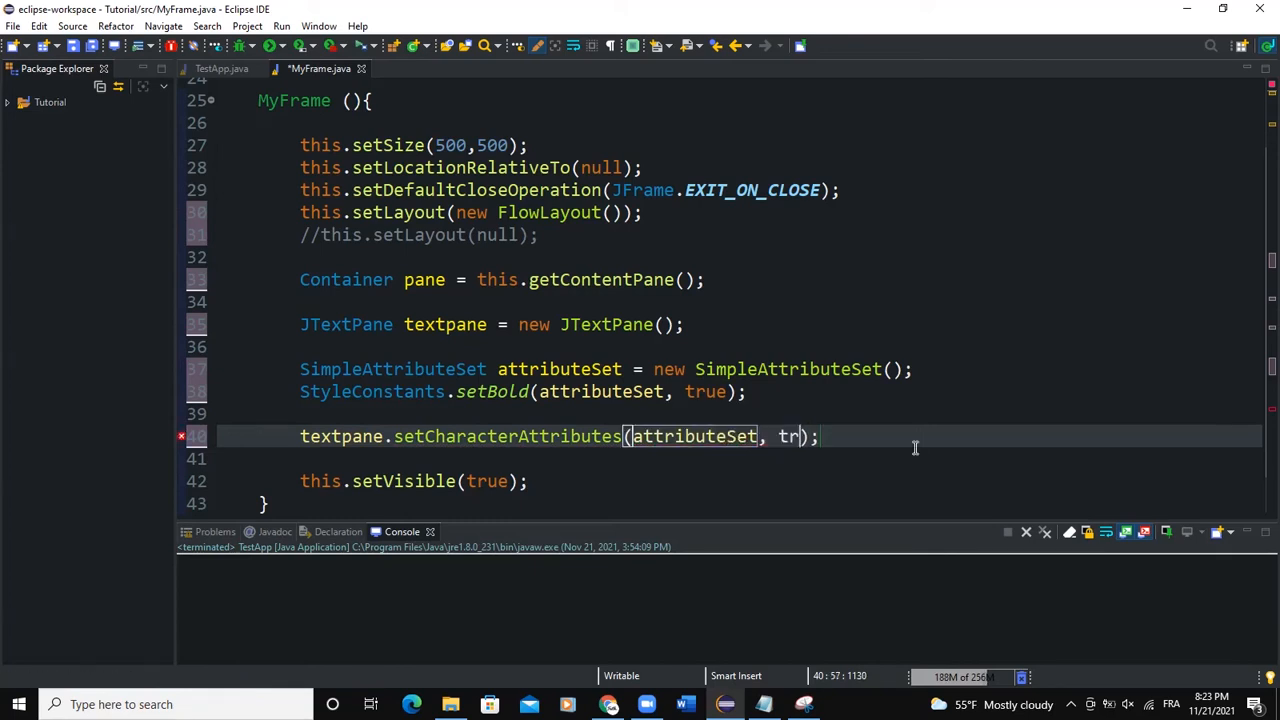
pyautogui.write('ue')
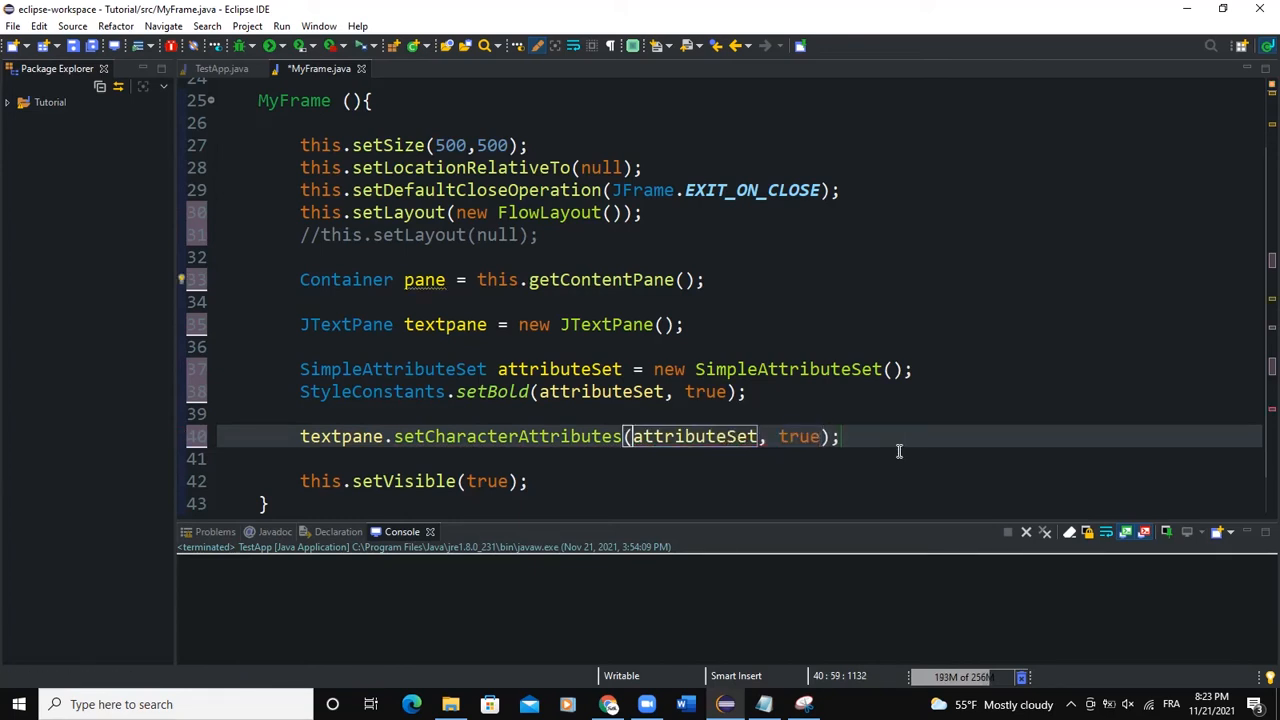
pyautogui.click(844, 436)
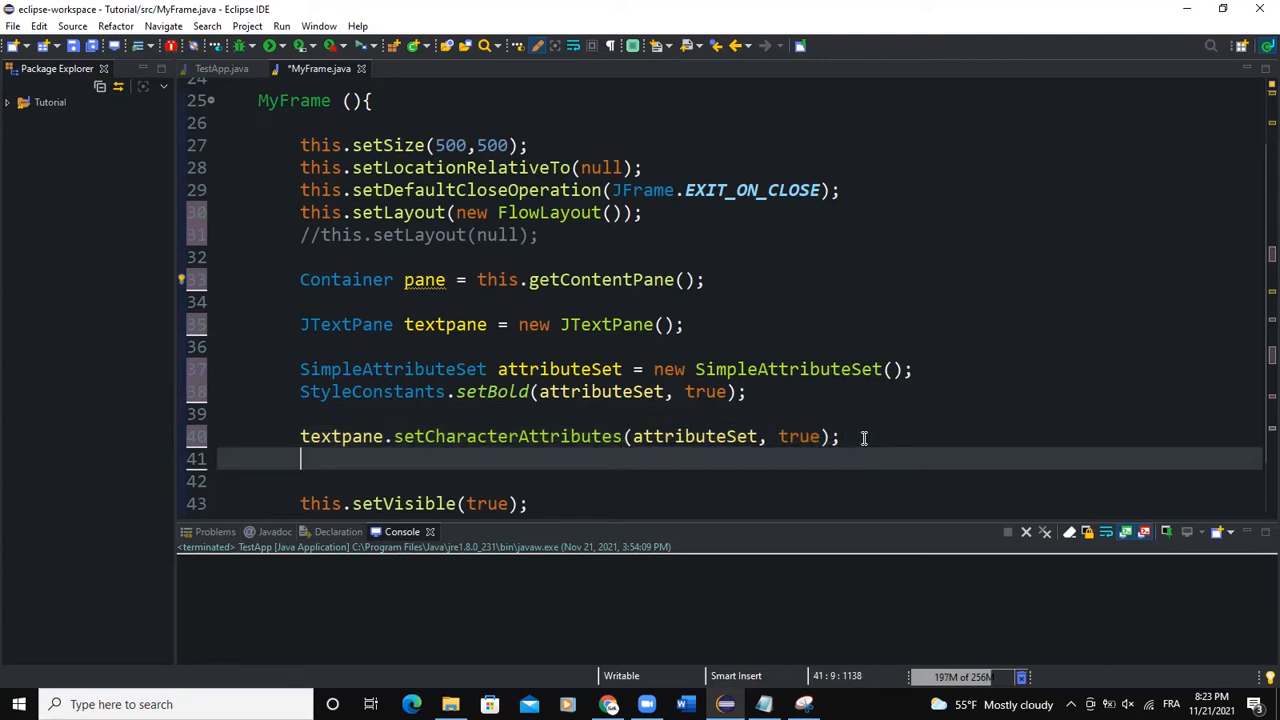
# Step: Add textpane.setText("Hello World !"); after the character attributes line
pyautogui.write('textpane')
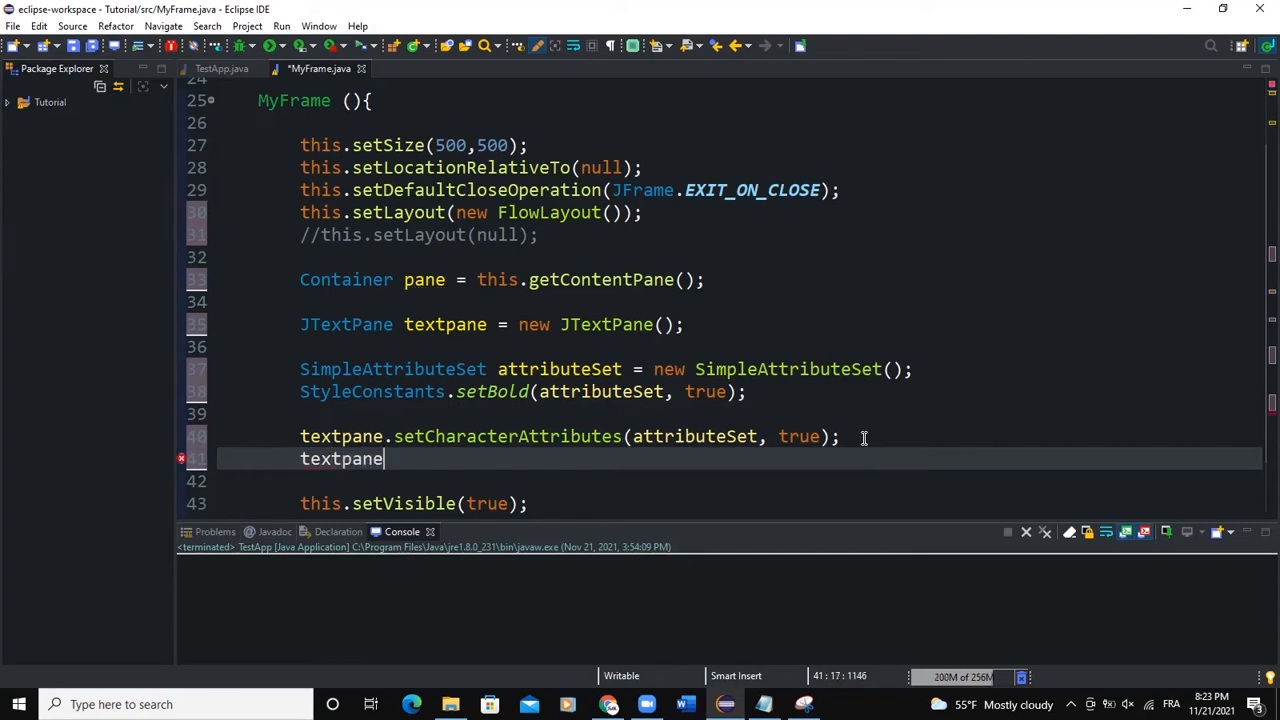
pyautogui.write('.setText("");')
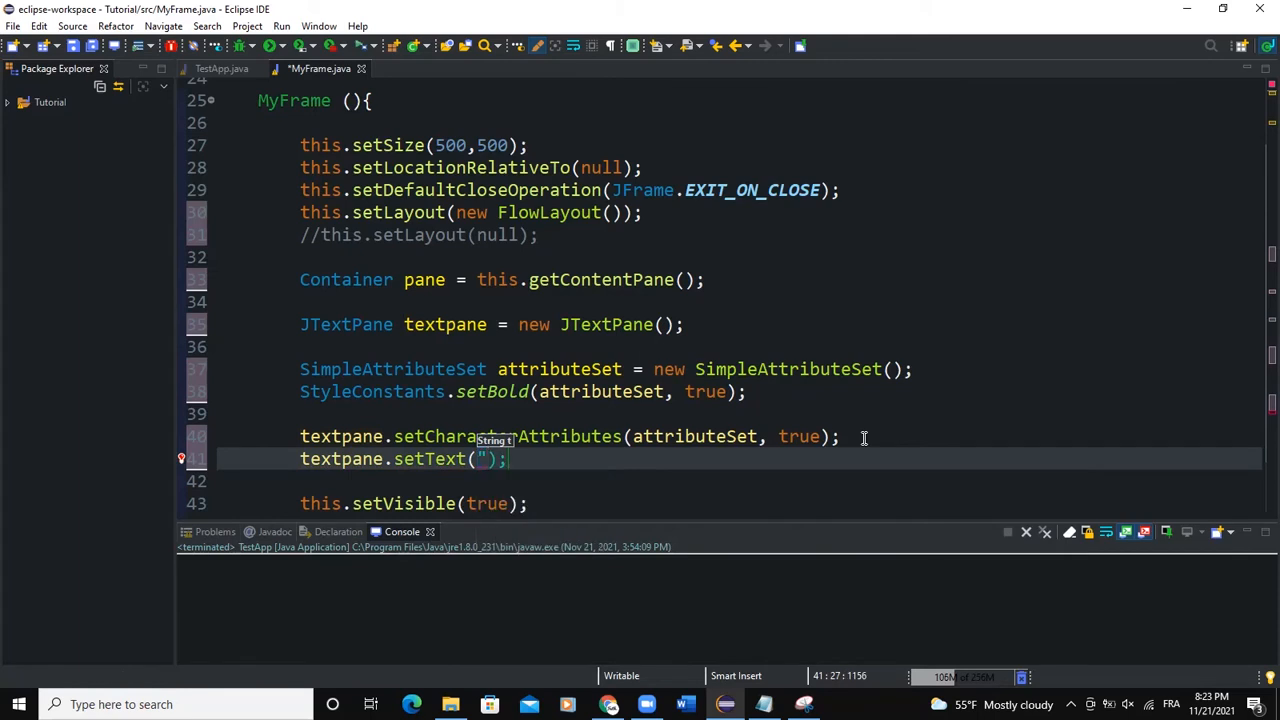
pyautogui.write('H')
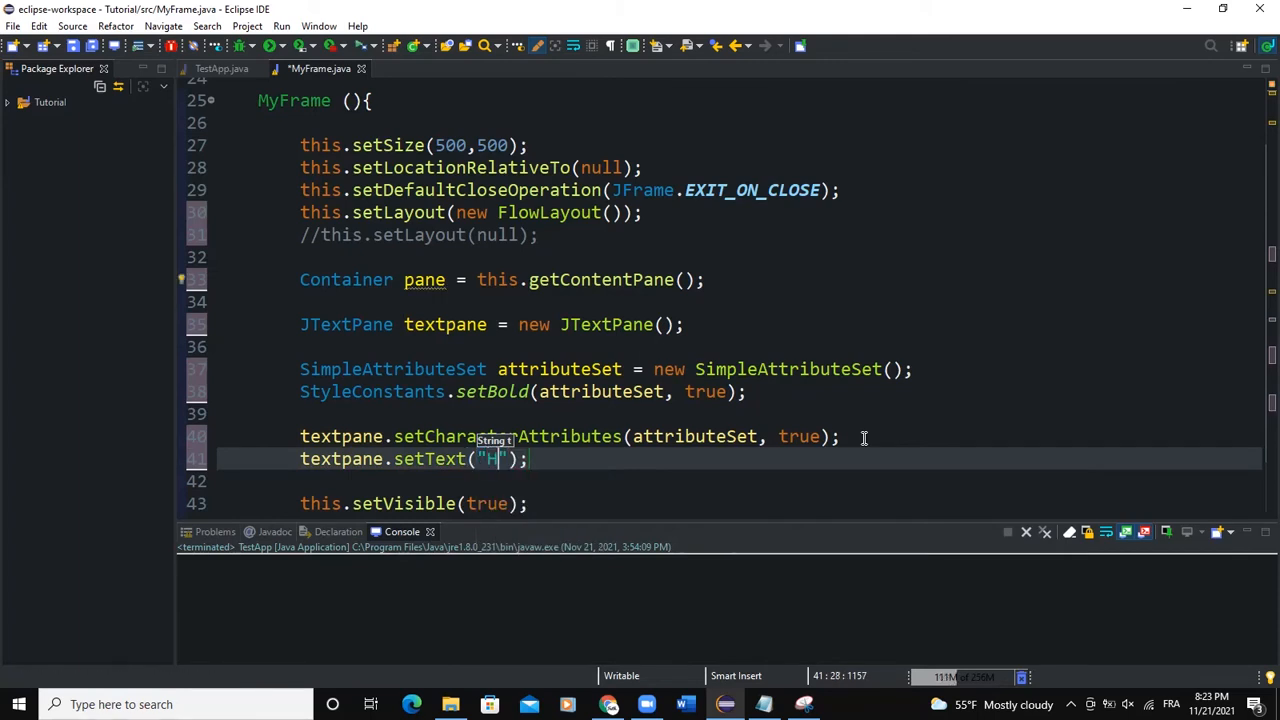
pyautogui.write('ello World !')
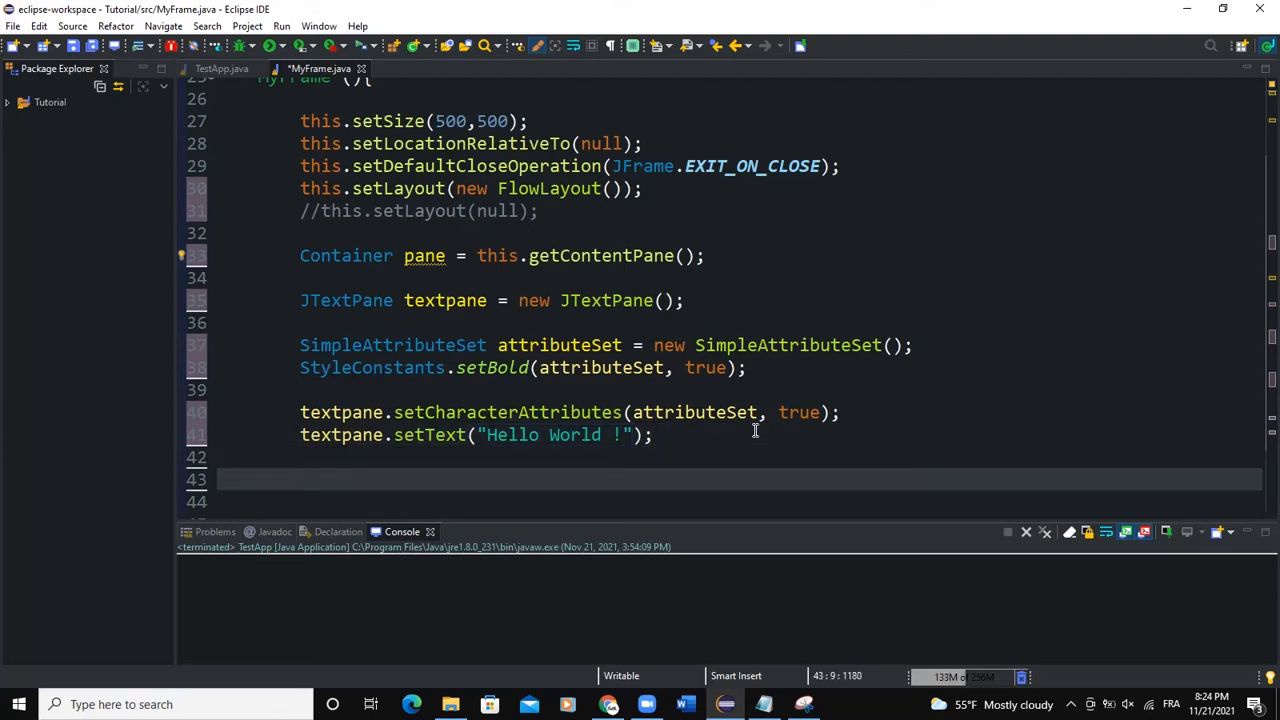
# Step: Reassign attributeSet to a new SimpleAttributeSet and call StyleConstants.setItalic(attributeSet, true)
pyautogui.write('attributeSet = new Si')
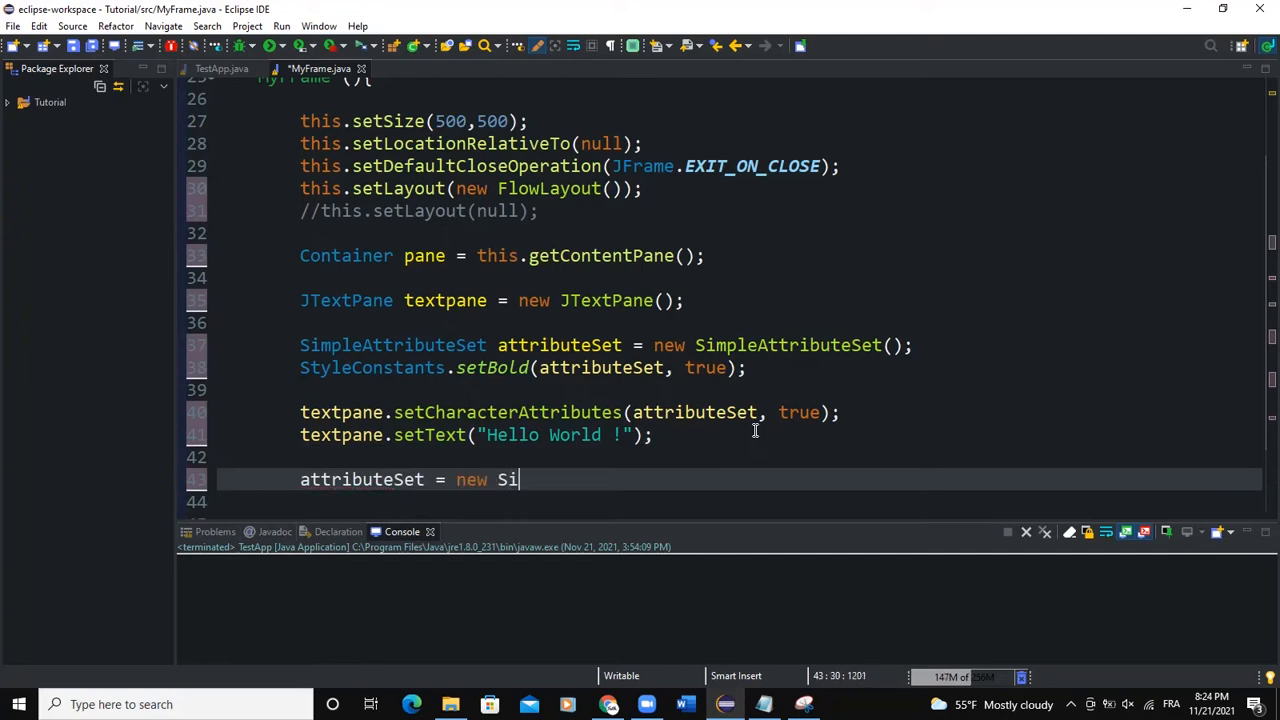
pyautogui.write('mpleAttributeSet();')
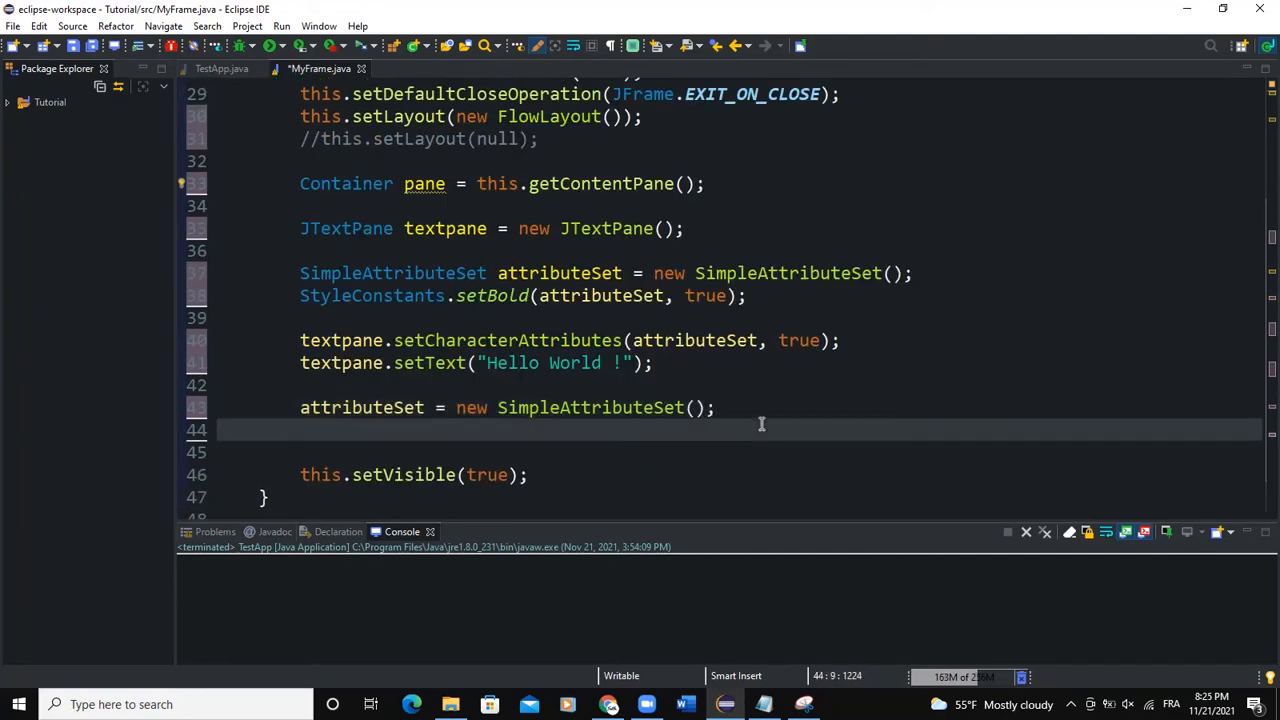
pyautogui.write('St')
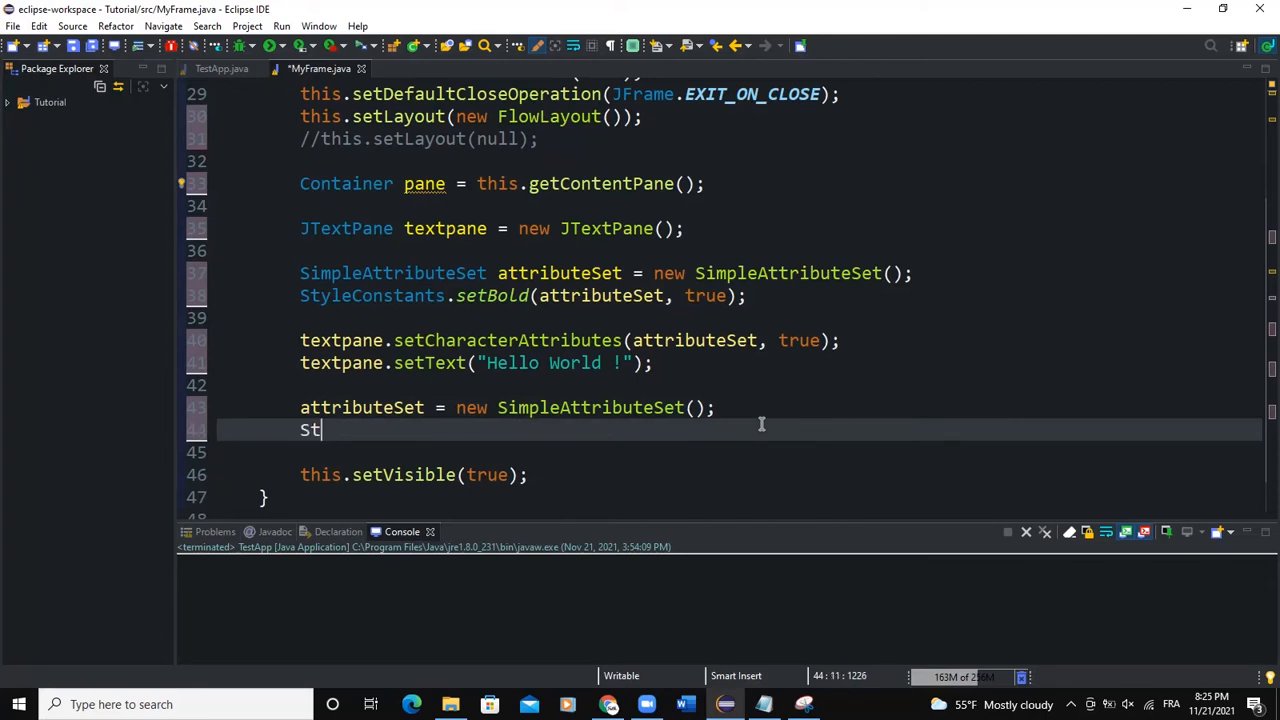
pyautogui.write('yleContst')
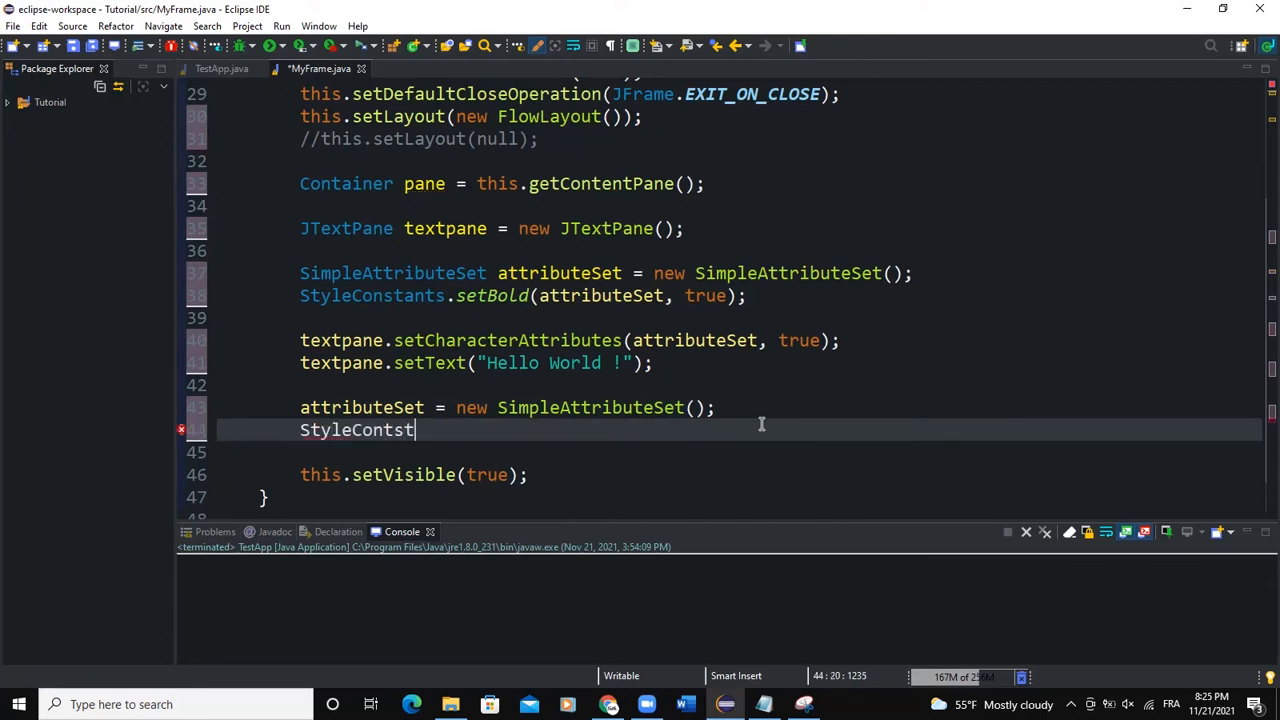
pyautogui.write('ants.setItalic')
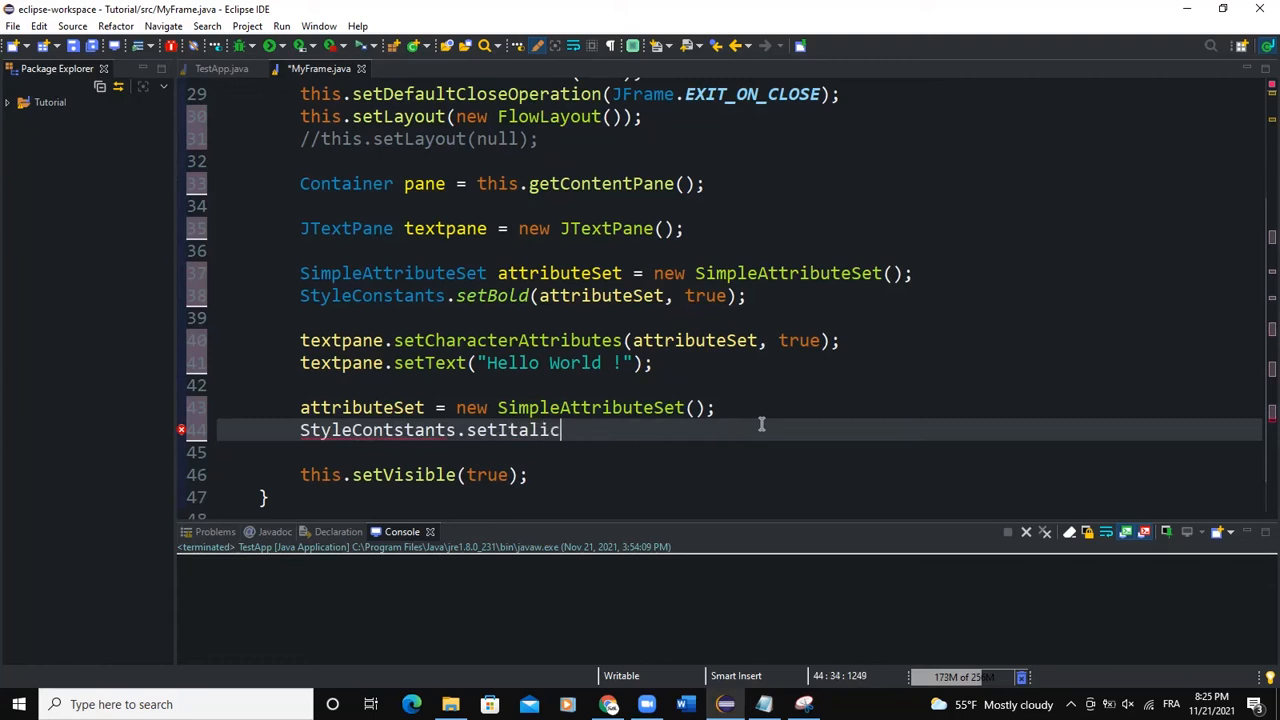
pyautogui.write('()')
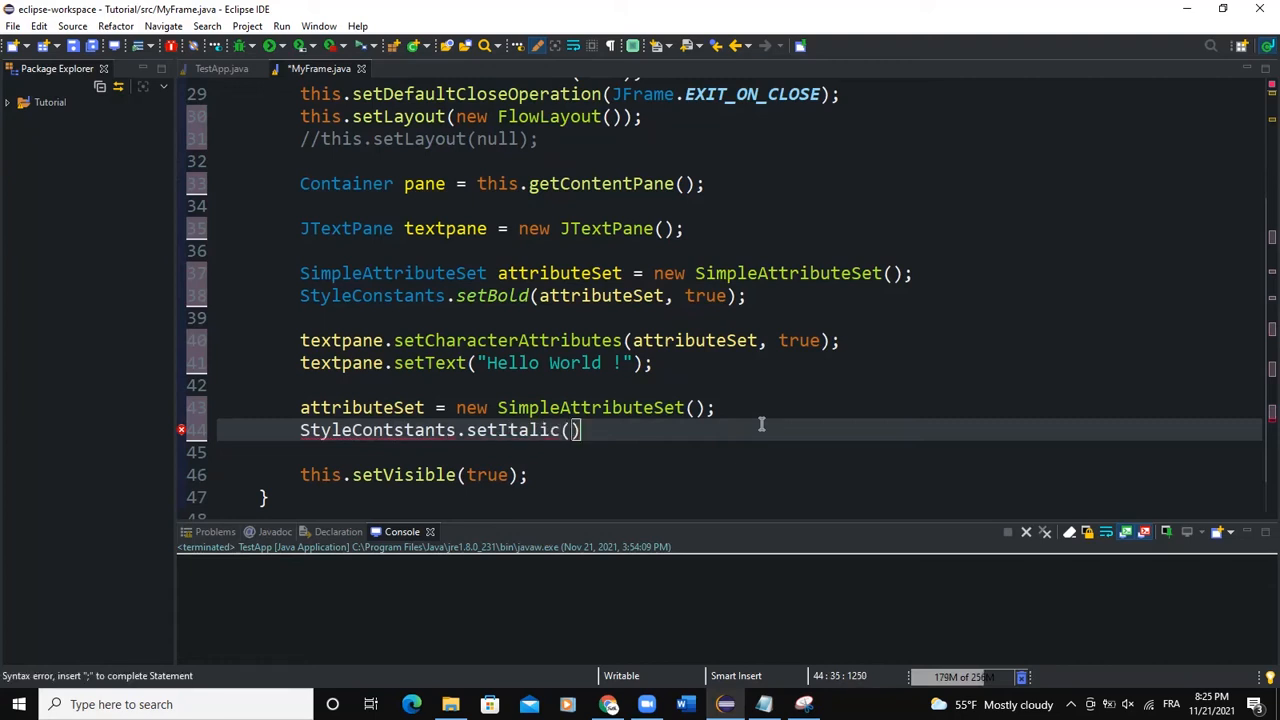
pyautogui.write('attribute')
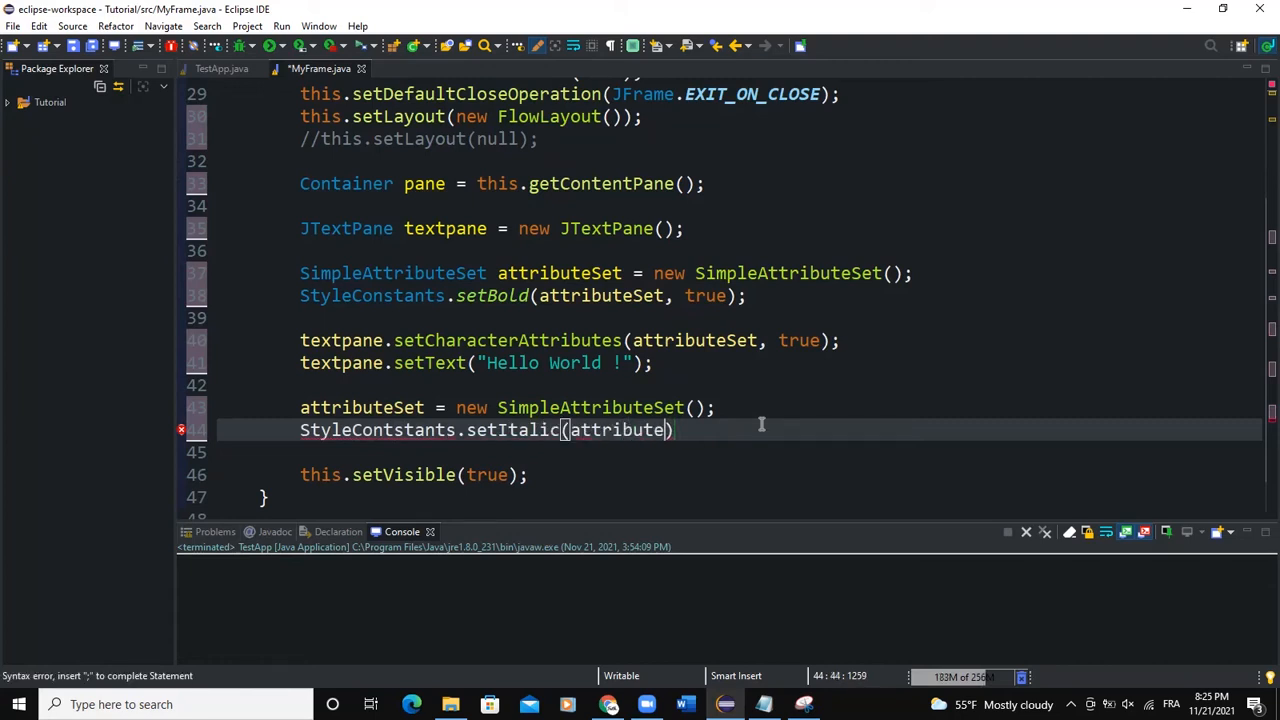
pyautogui.write(', true')
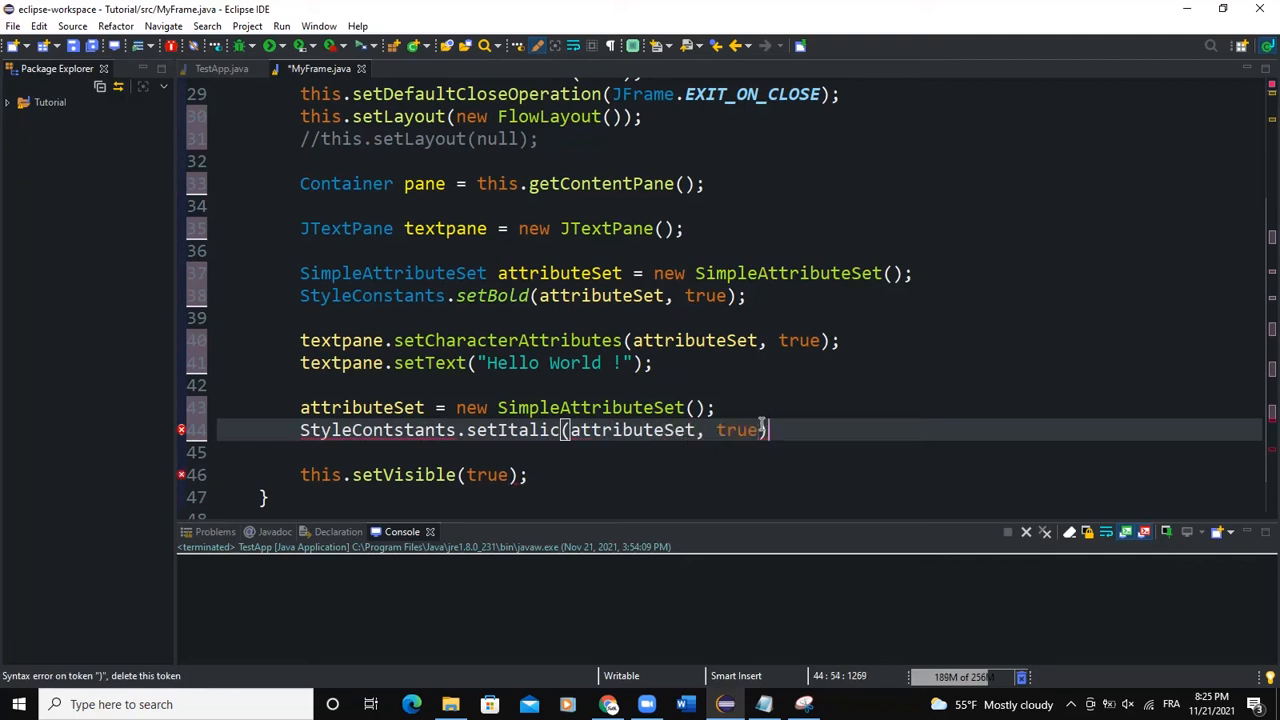
pyautogui.write(';')
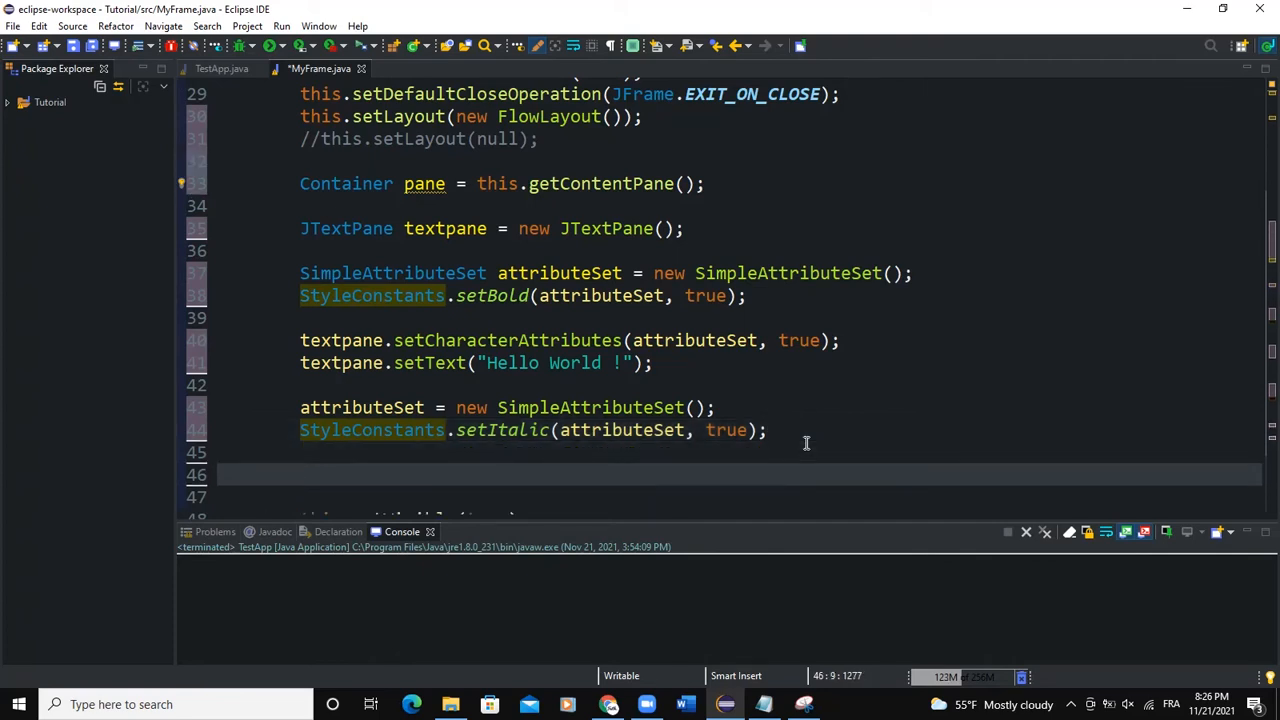
# Step: Declare Document doc from textpane.getStyledDocument() and insert "How are you " at doc.getLength()
pyautogui.write('Document')
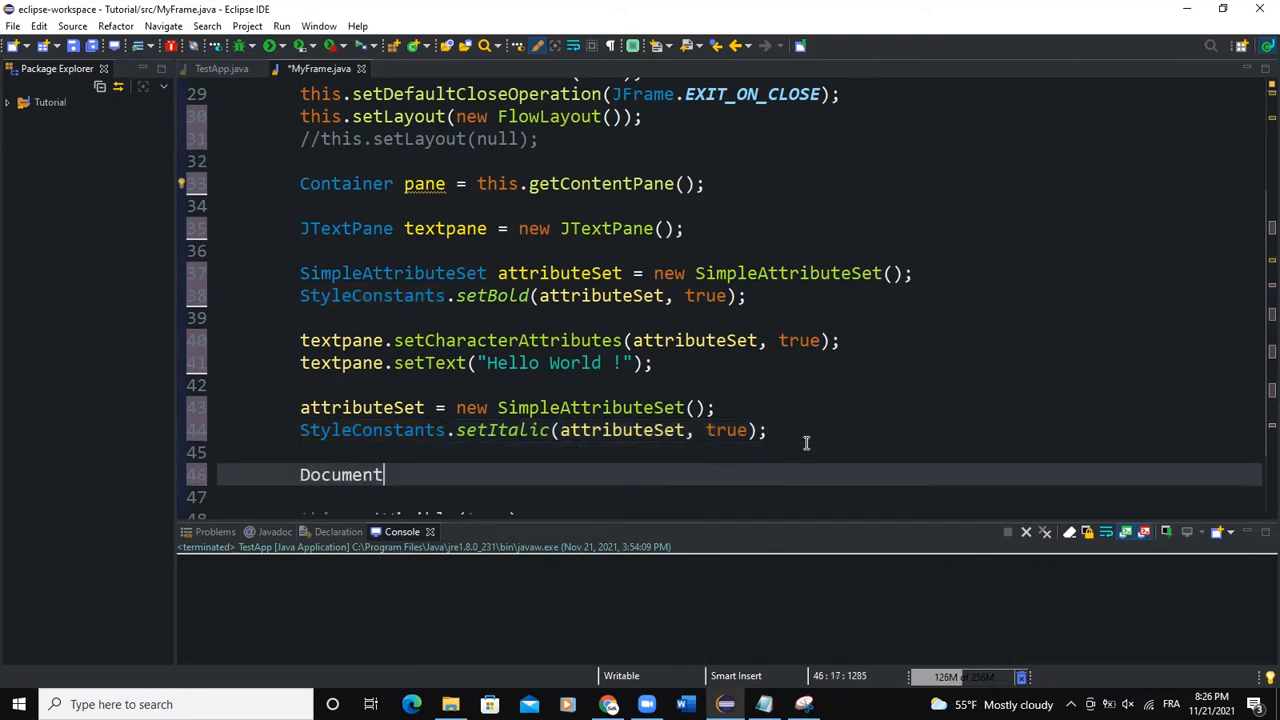
pyautogui.write('doc = new')
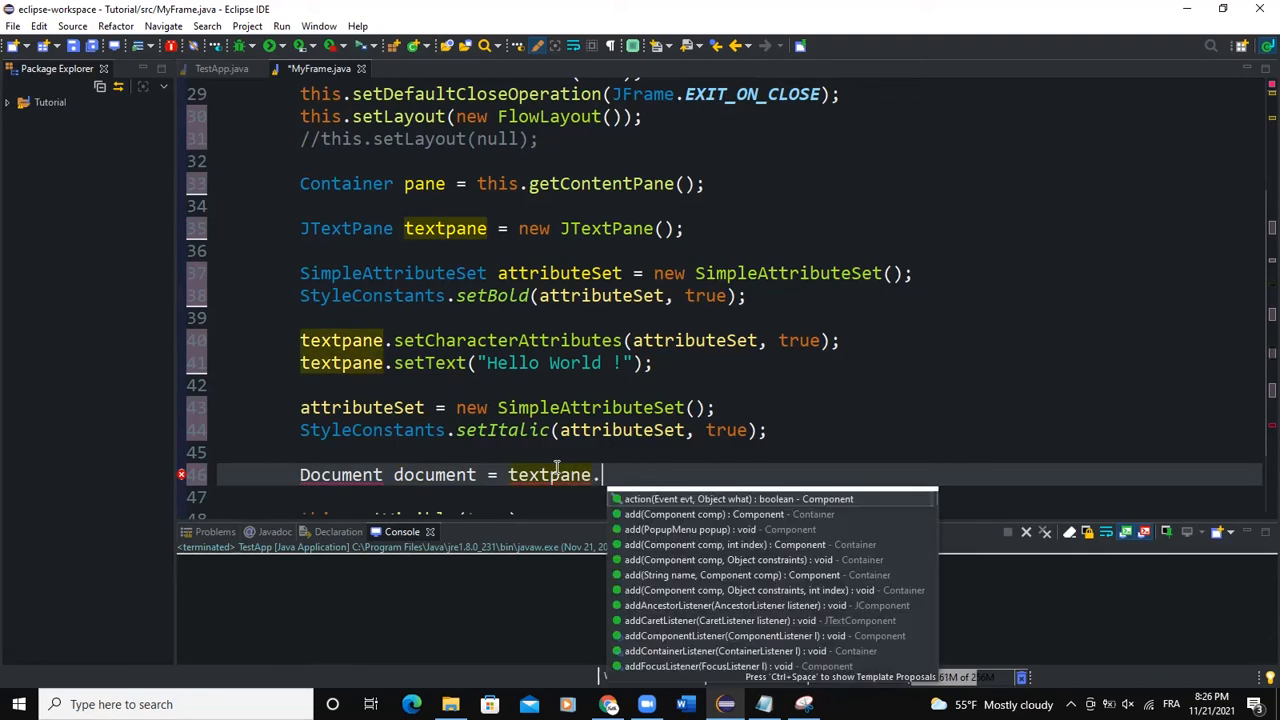
pyautogui.write('getStyledDocument();')
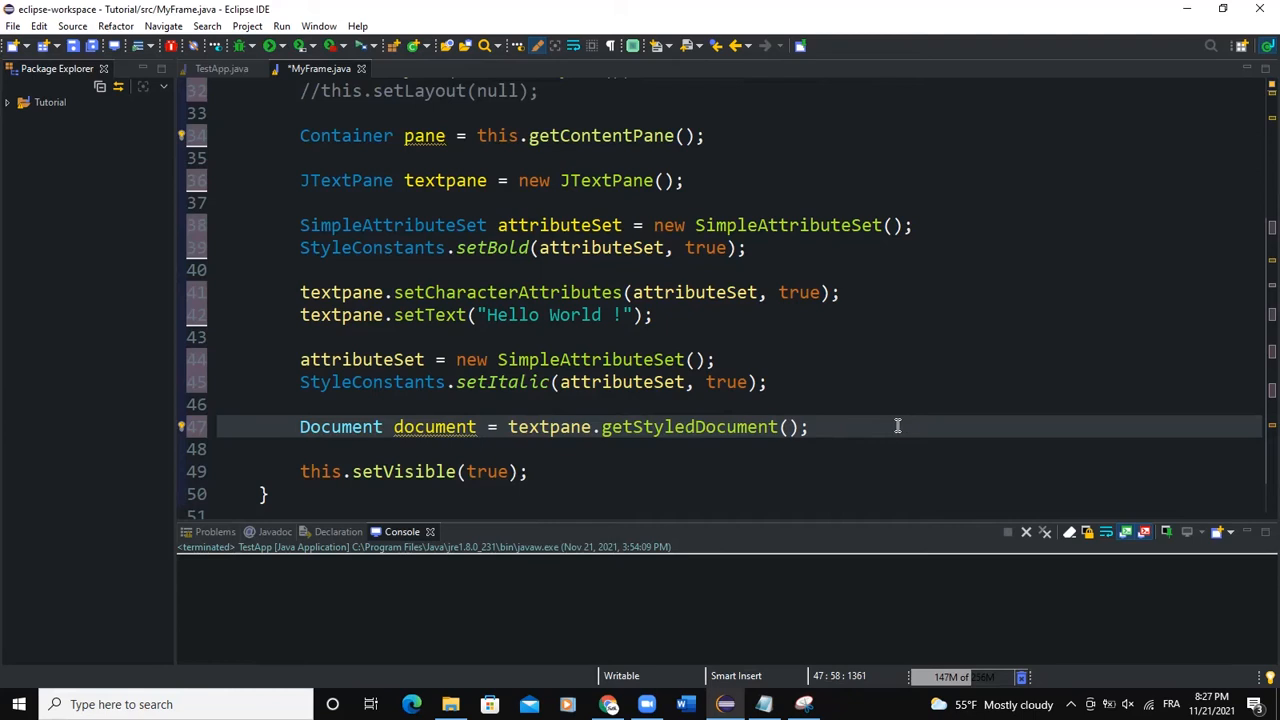
pyautogui.write('document.insertString(document.getLength(), , a);')
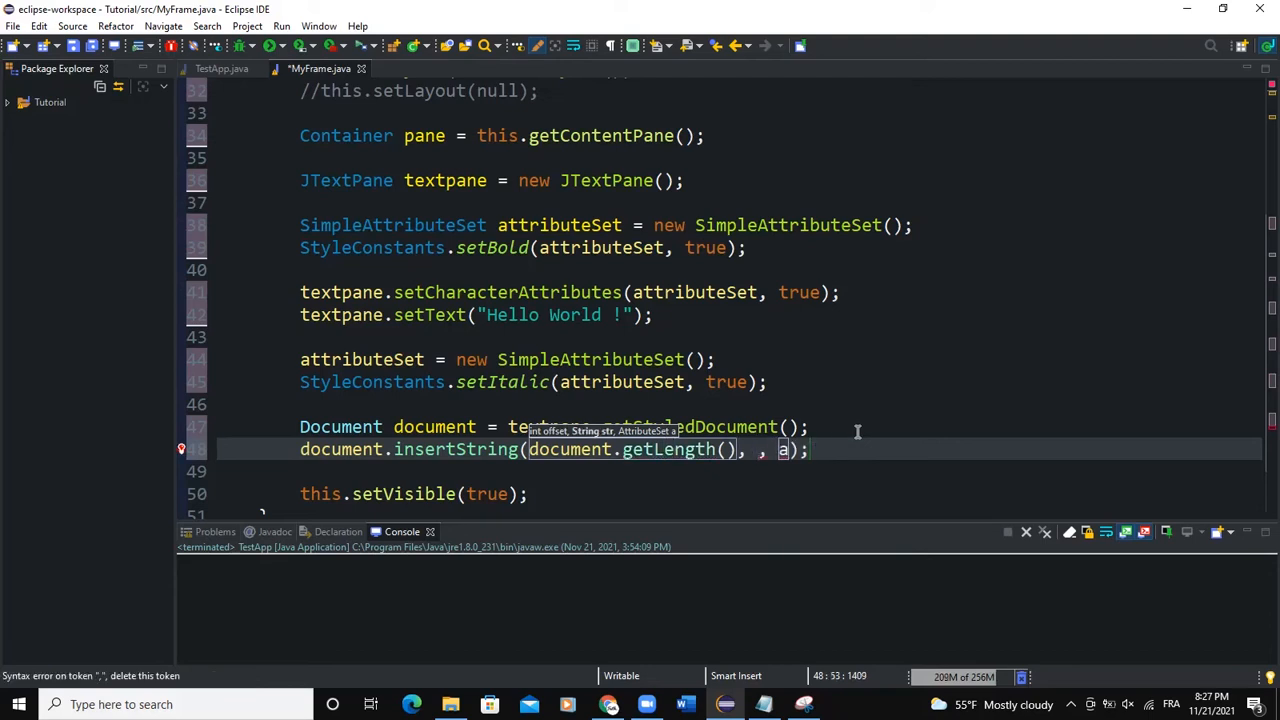
pyautogui.write('"How are')
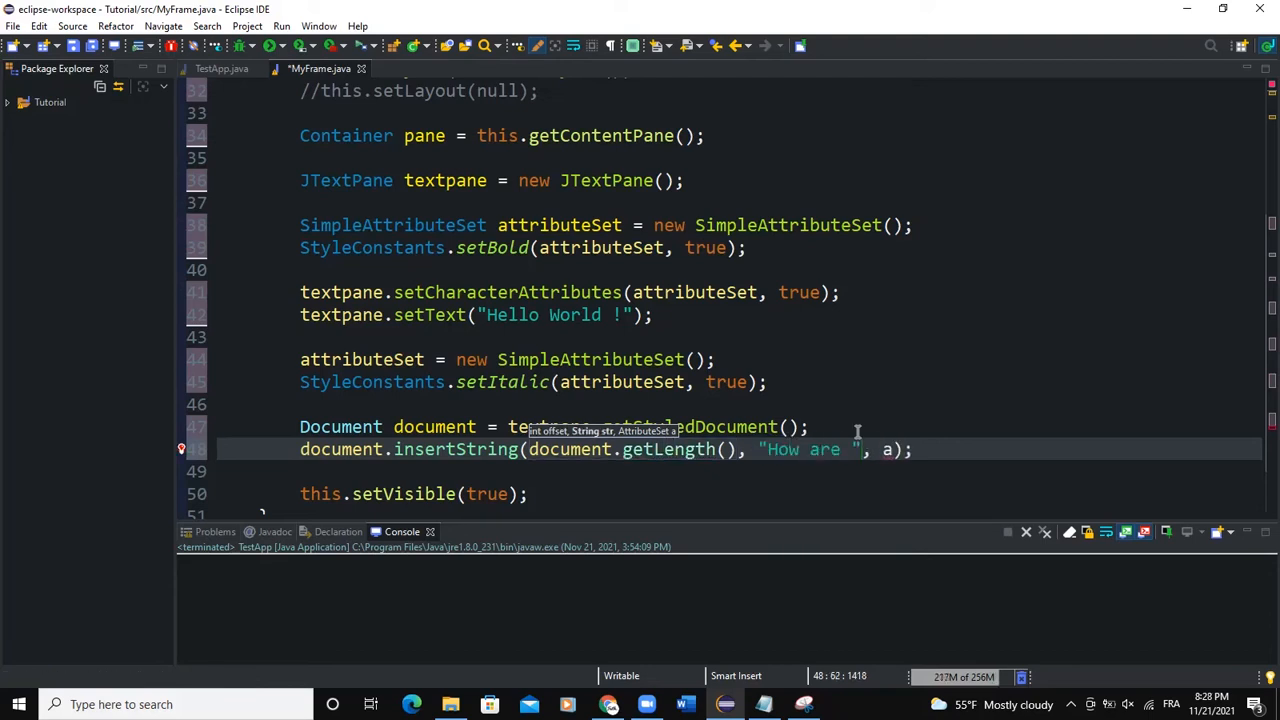
pyautogui.write('you')
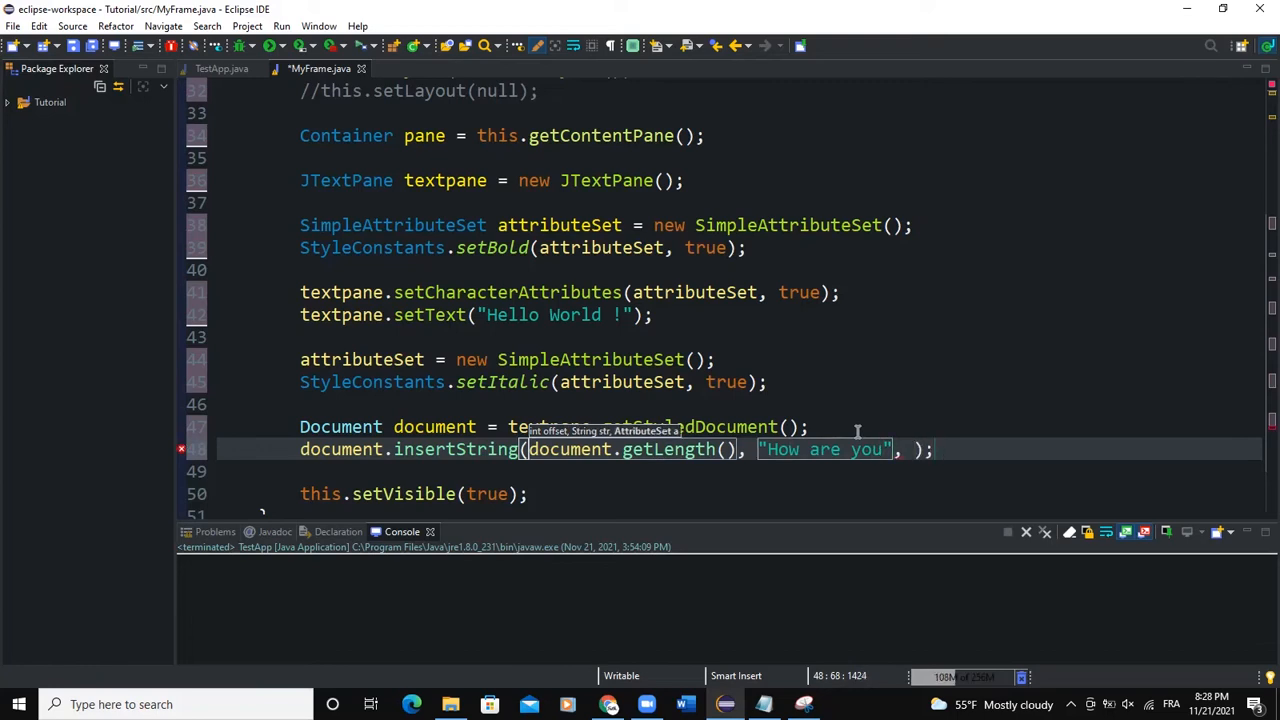
# Step: Reset attributeSet to a new SimpleAttributeSet and insert "Today " into the document
pyautogui.write('attributeSet')
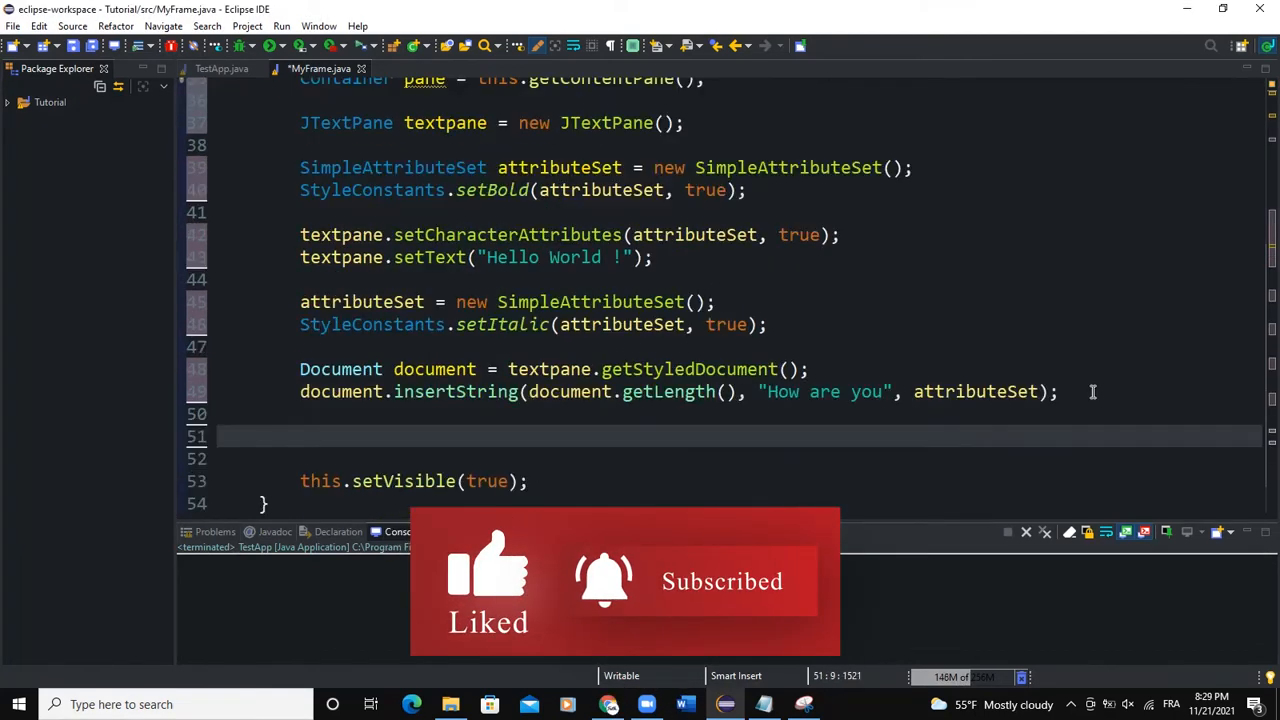
pyautogui.write('attribute')
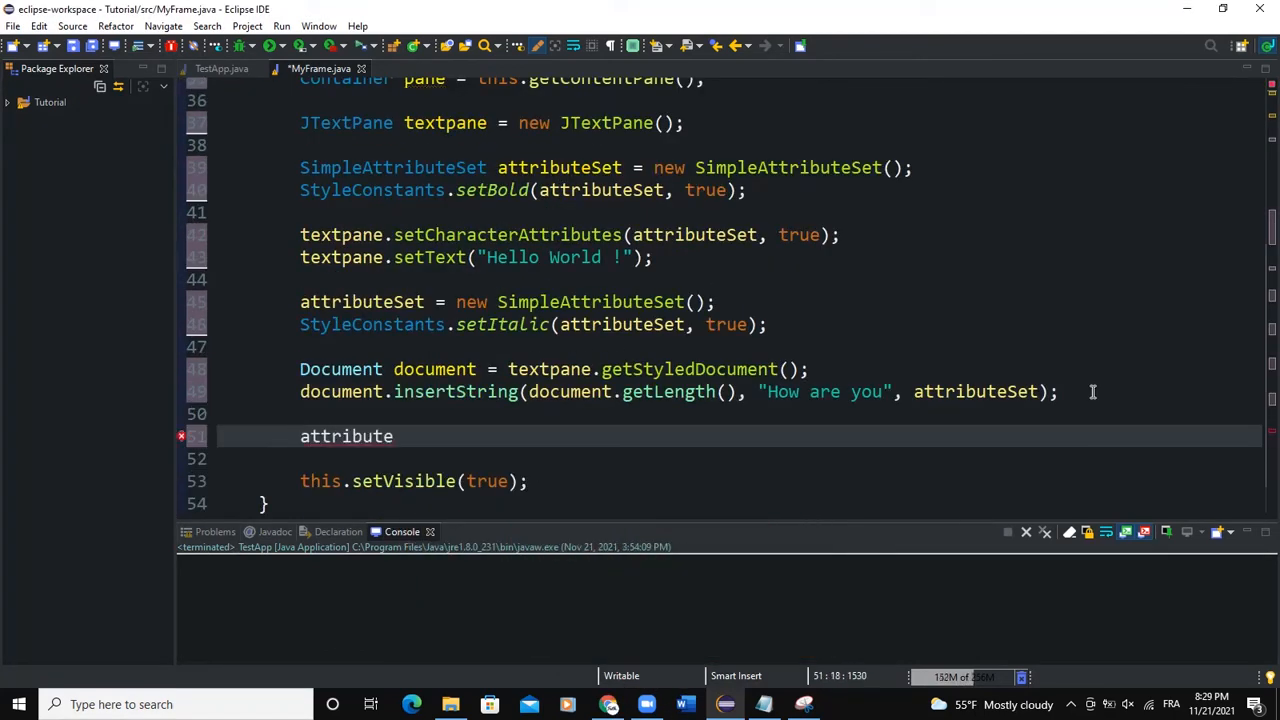
pyautogui.write('= new Simple')
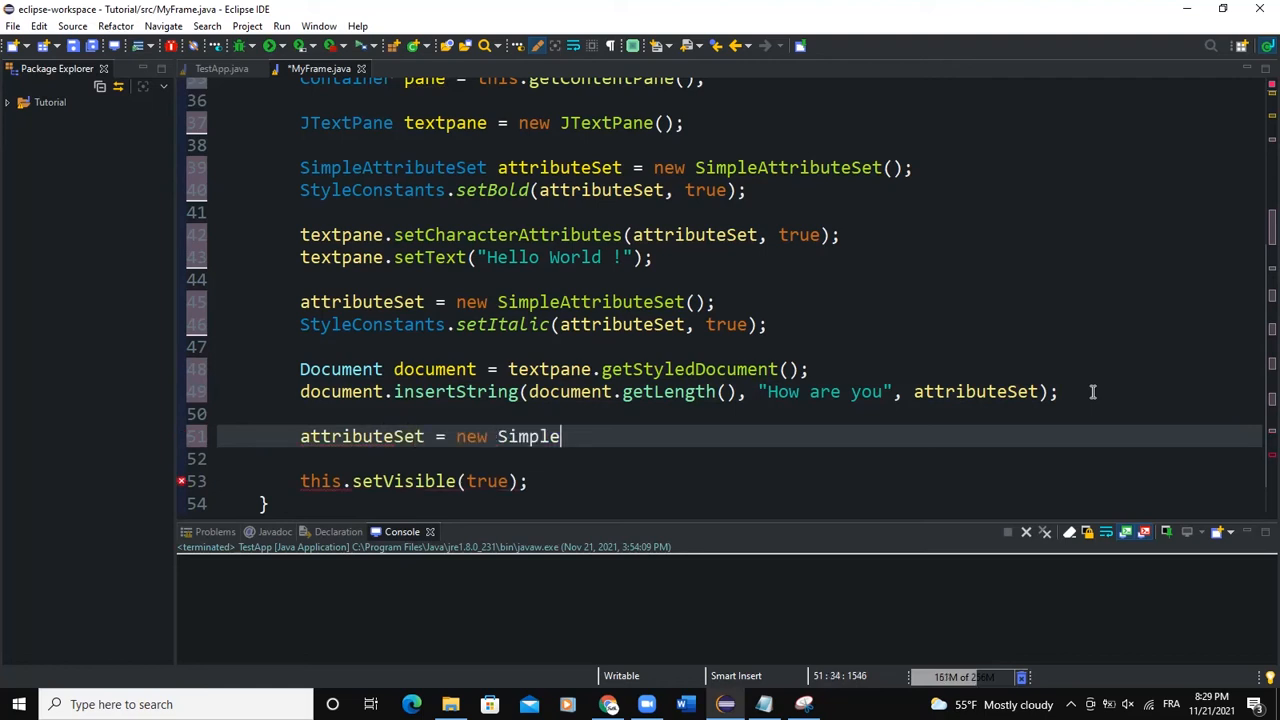
pyautogui.write('AttributeSet();')
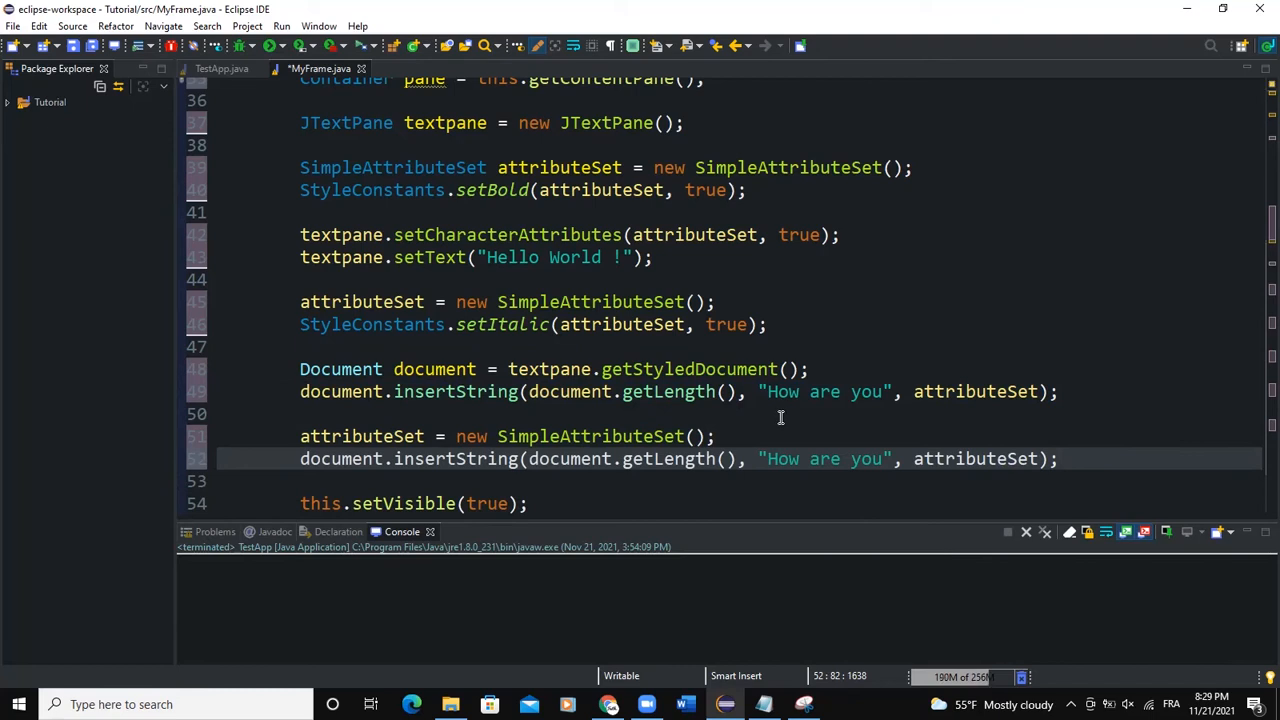
pyautogui.write('Today')
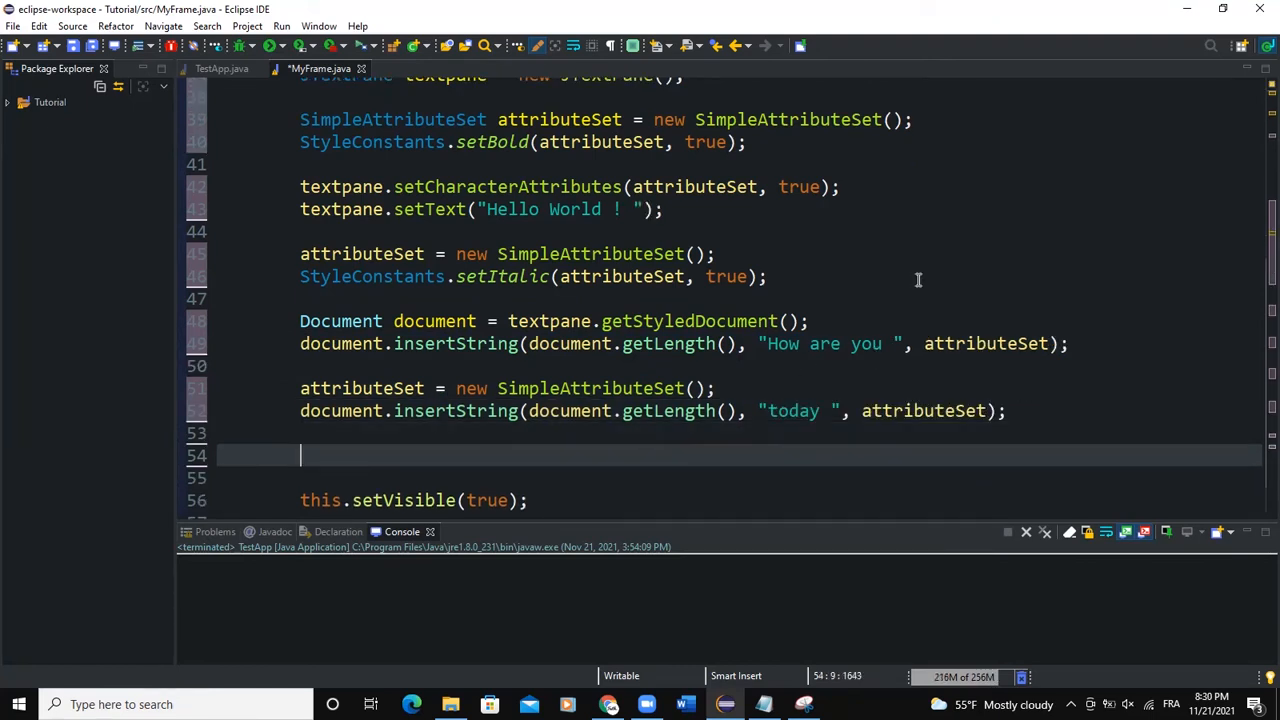
pyautogui.write('JScr')
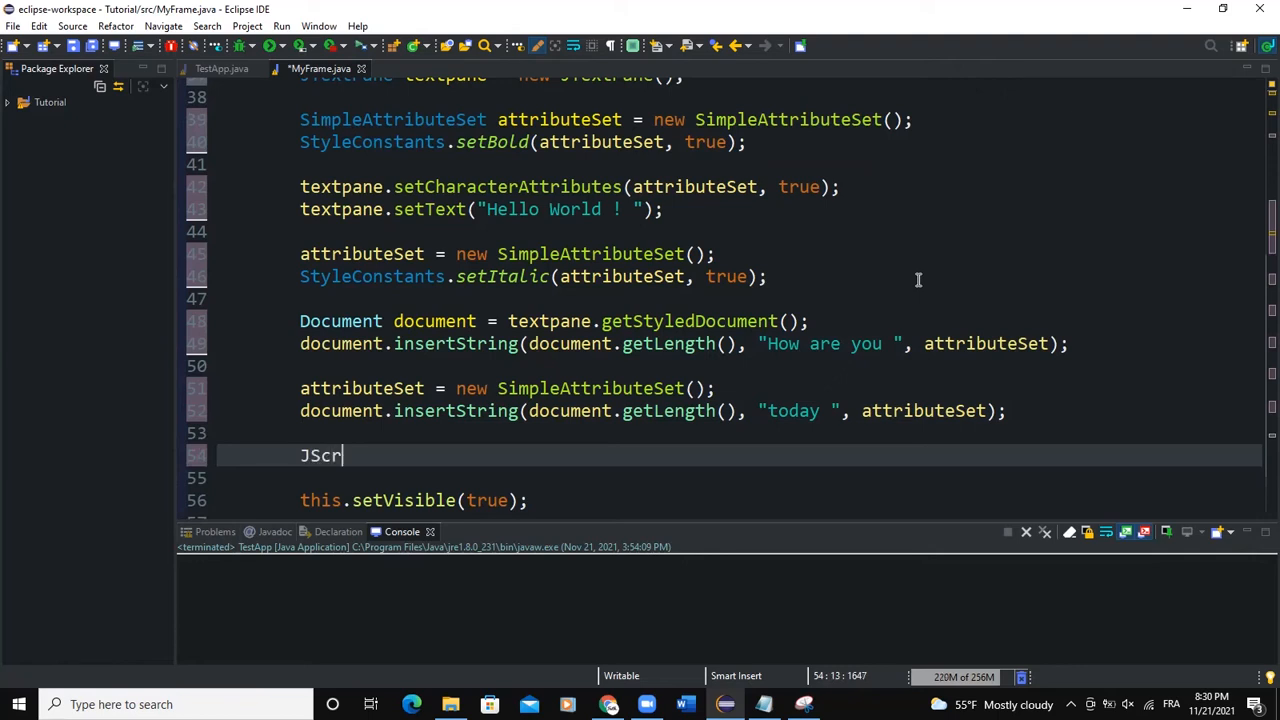
# Step: Declare JScrollPane scrollpane = new JScrollPane(textpane);
pyautogui.write('ollPane sc')
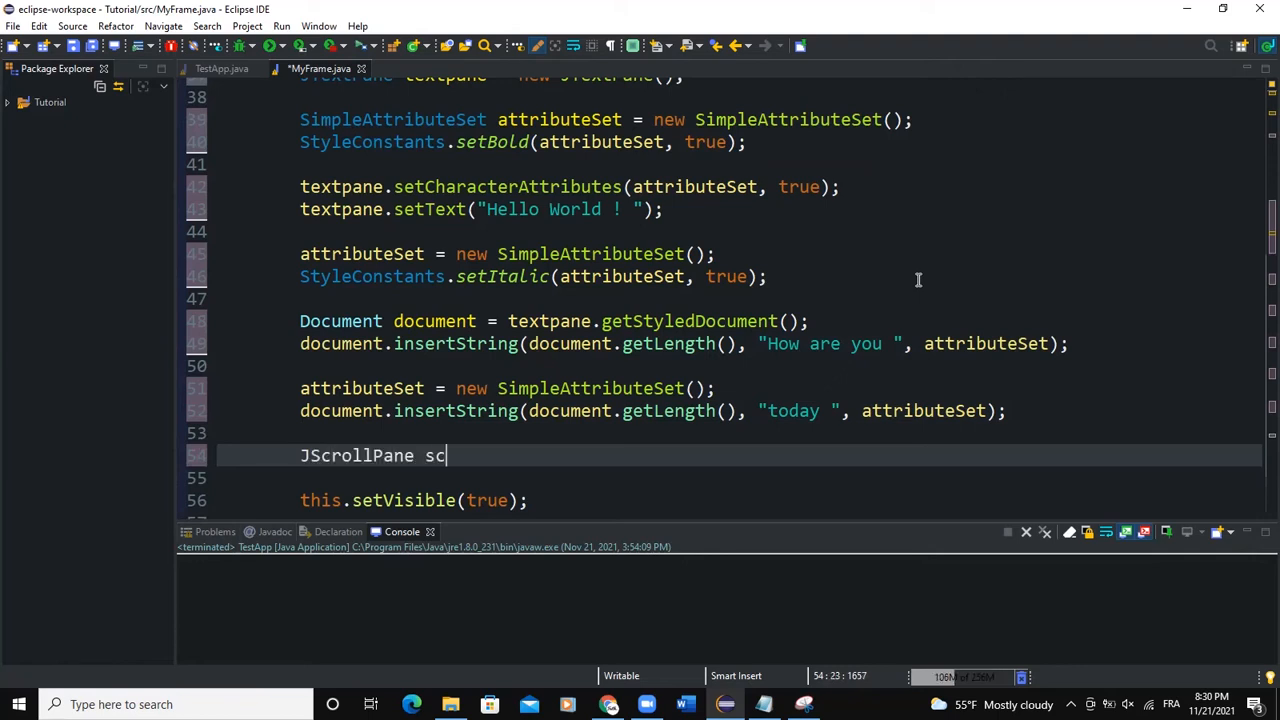
pyautogui.write('rollpane = new')
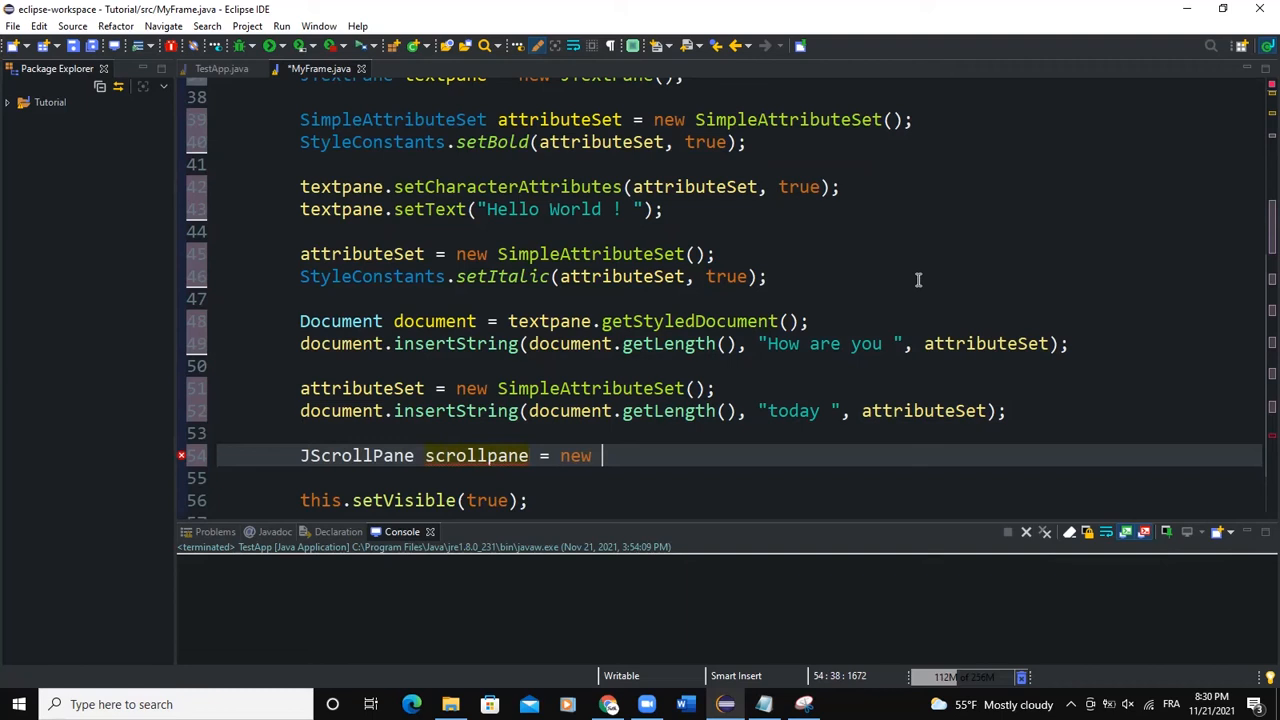
pyautogui.write('JScrollPane')
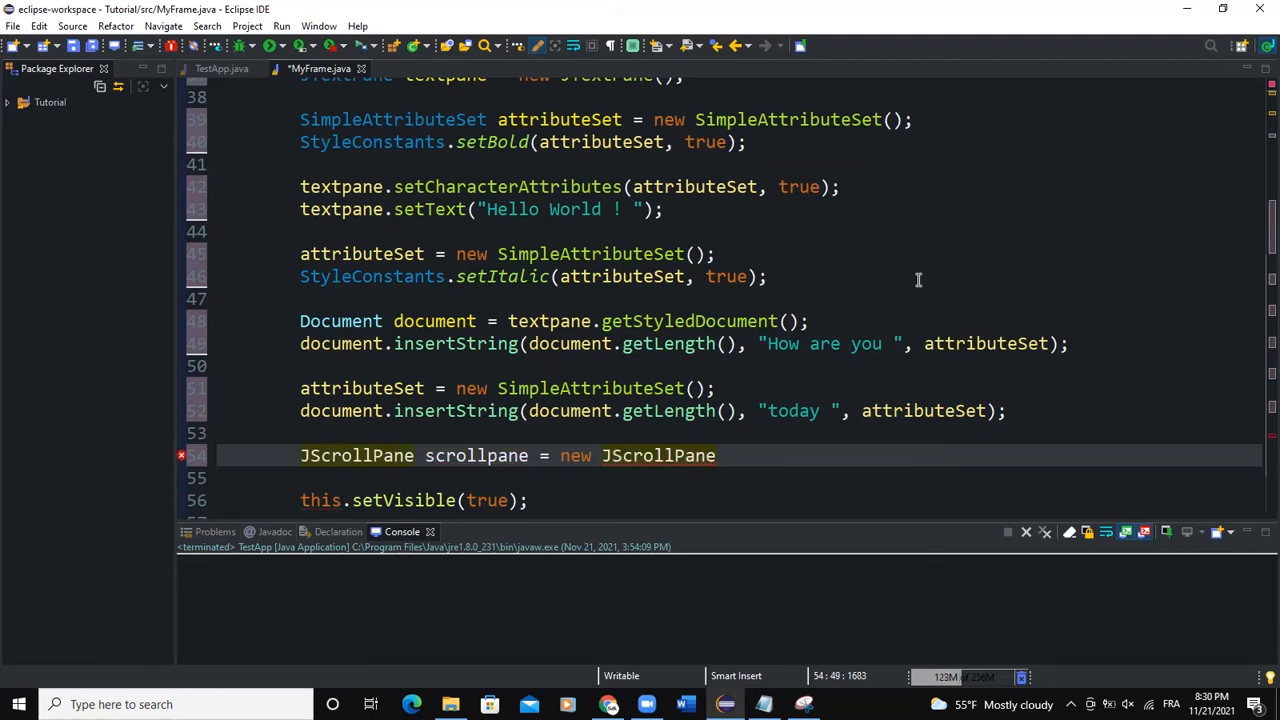
pyautogui.write('(textpan')
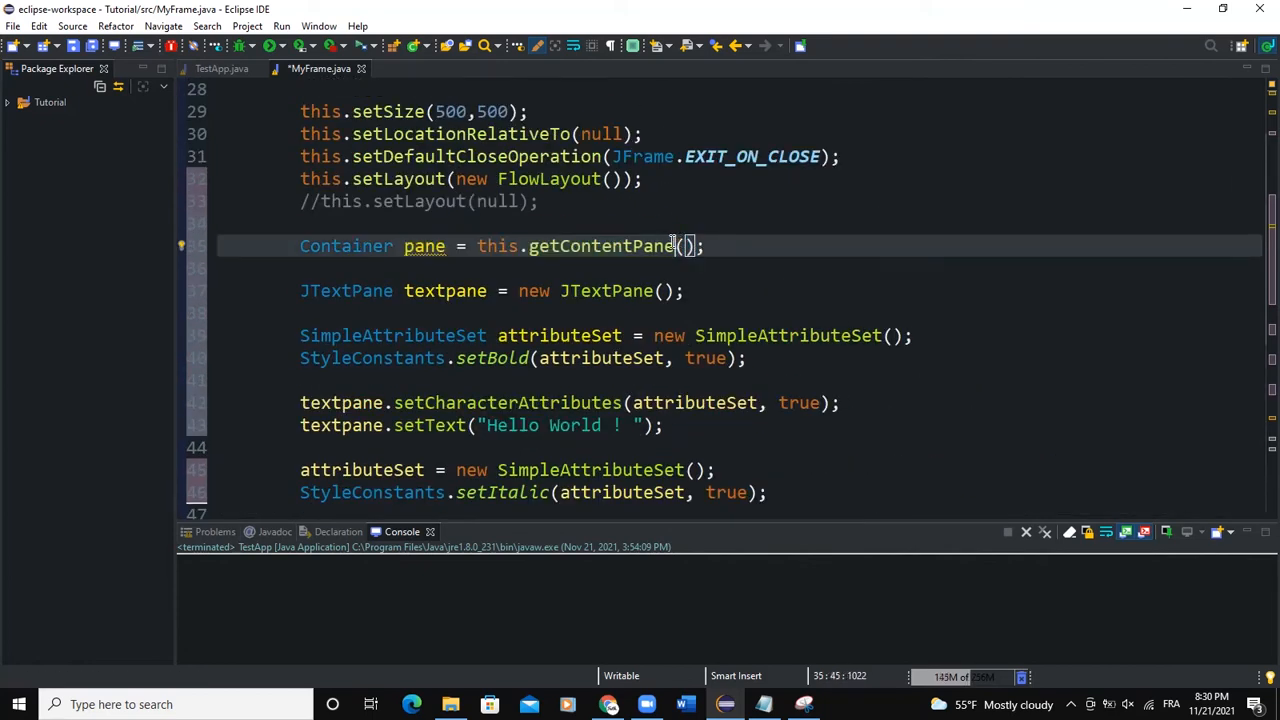
pyautogui.scroll(-3)
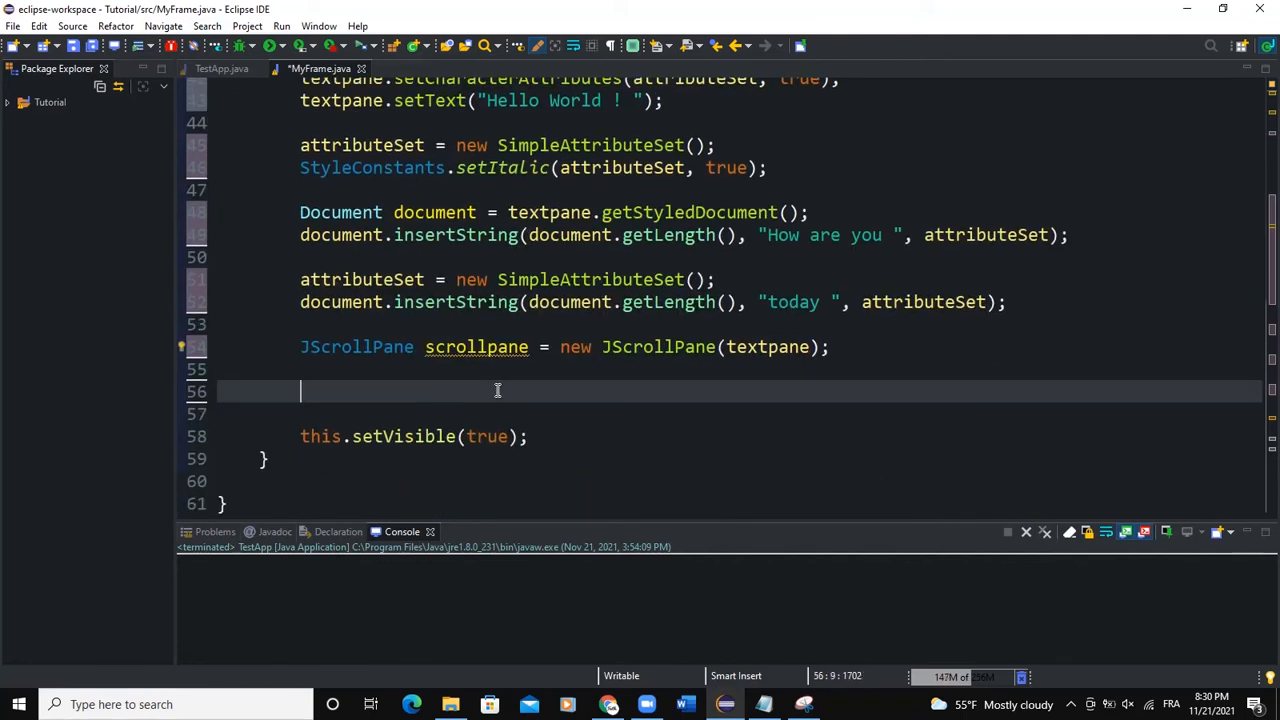
# Step: Add the scroll pane to the content pane with pane.add(scrollpane, BorderLayout...)
pyautogui.write('pane.add')
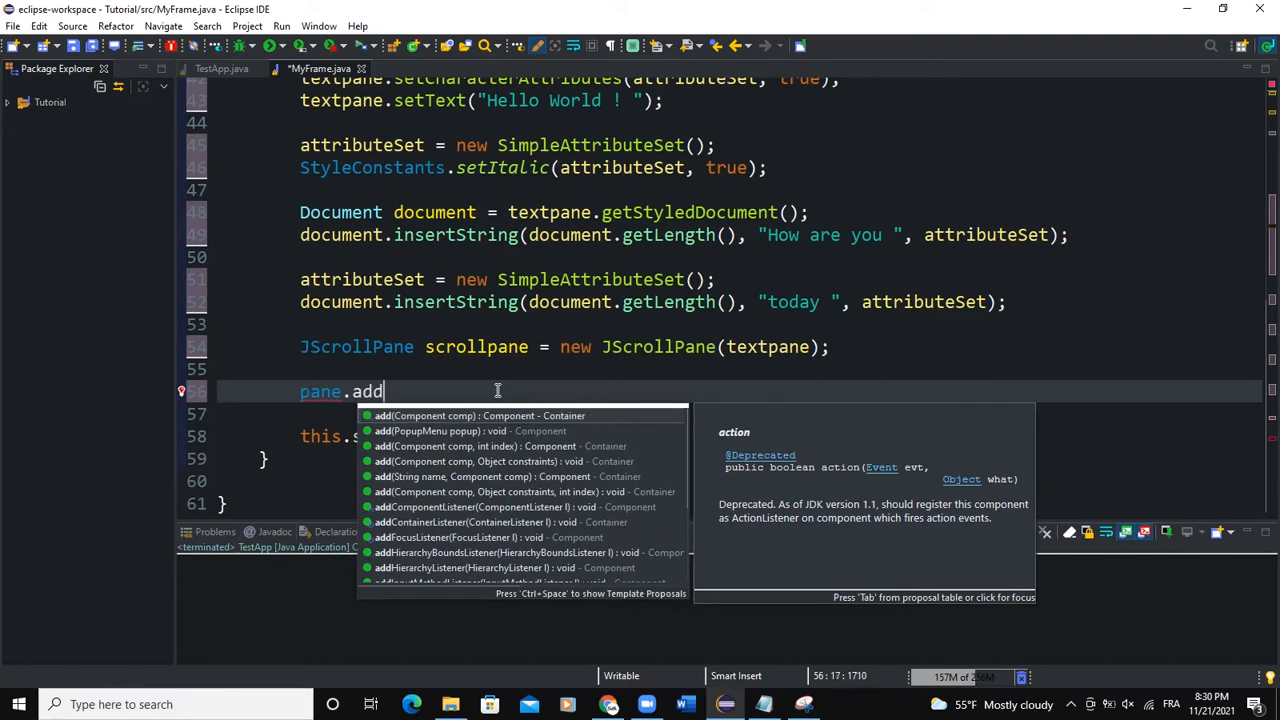
pyautogui.write('(scrollpane, Bord')
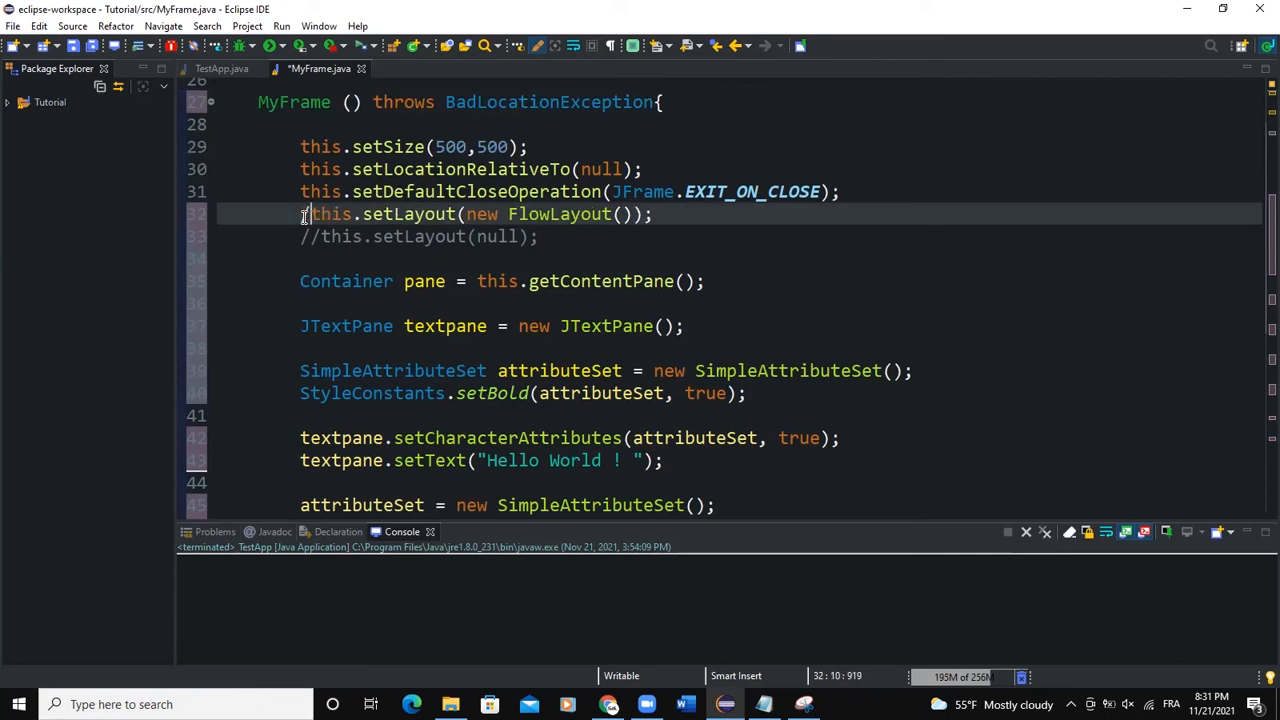
pyautogui.scroll(-3)
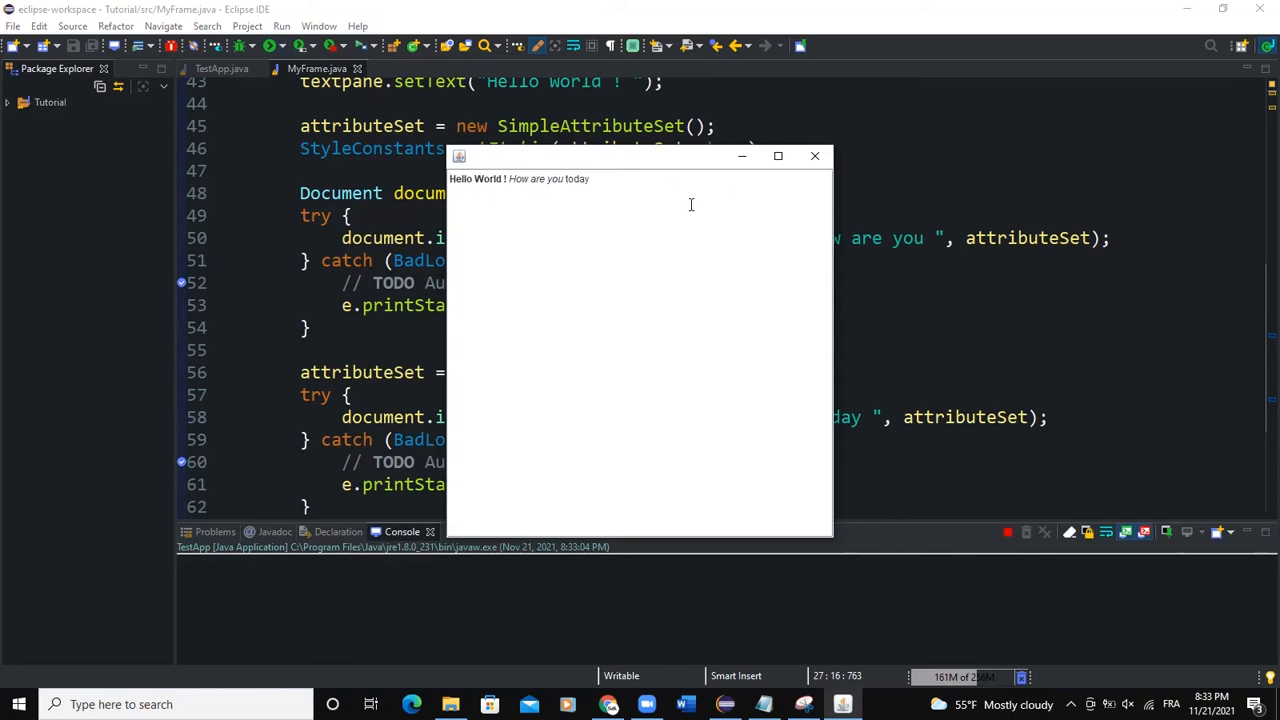
# Step: Close the first run's window and revisit the setItalic styling line
pyautogui.click(814, 156)
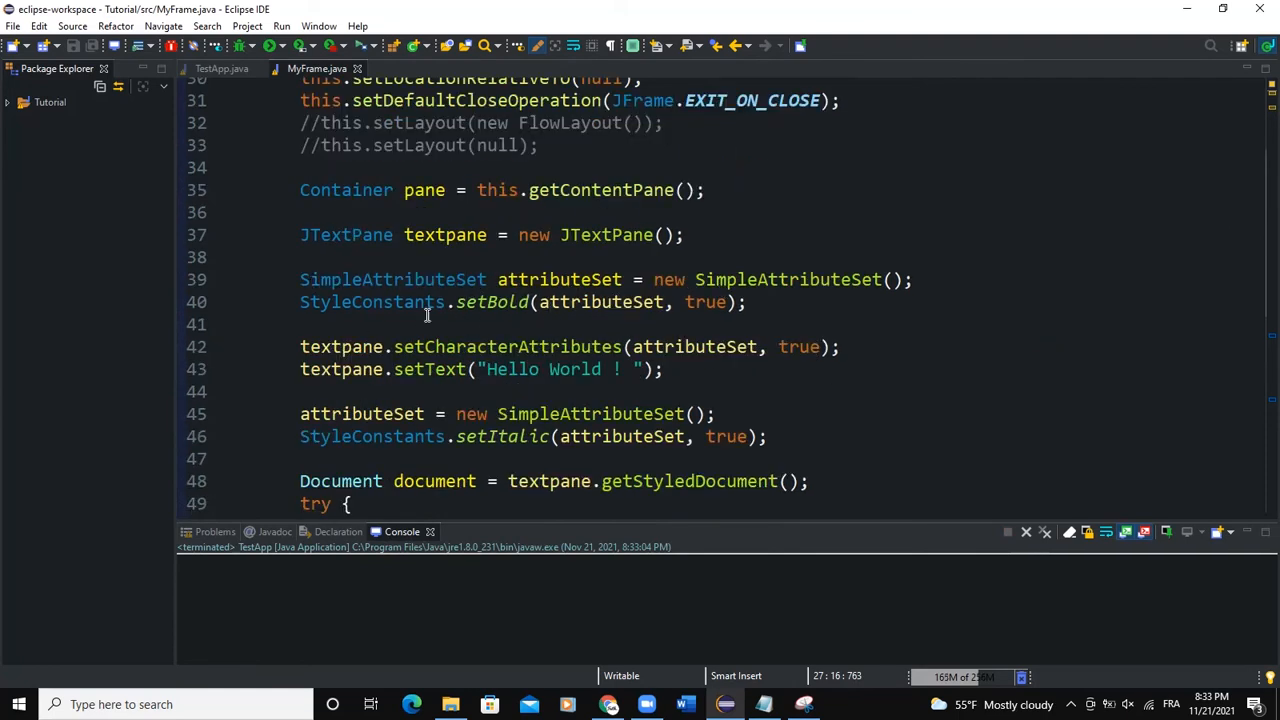
pyautogui.moveTo(640, 318)
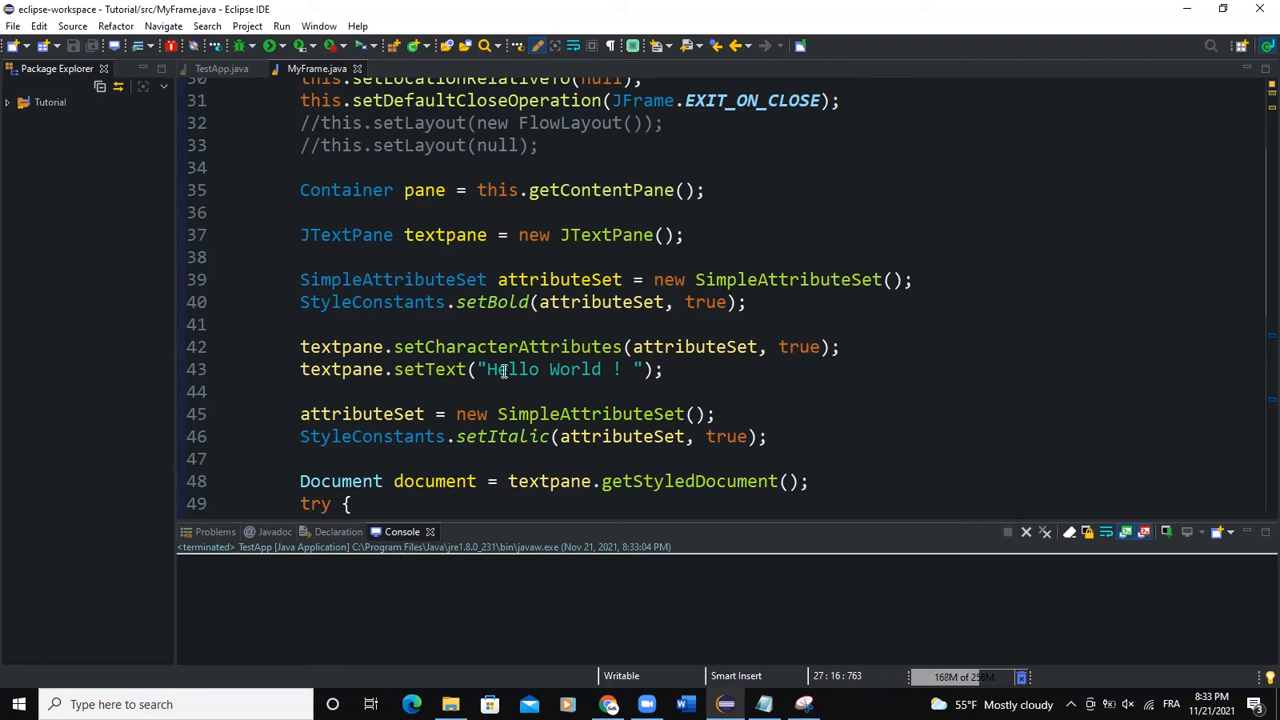
pyautogui.scroll(-3)
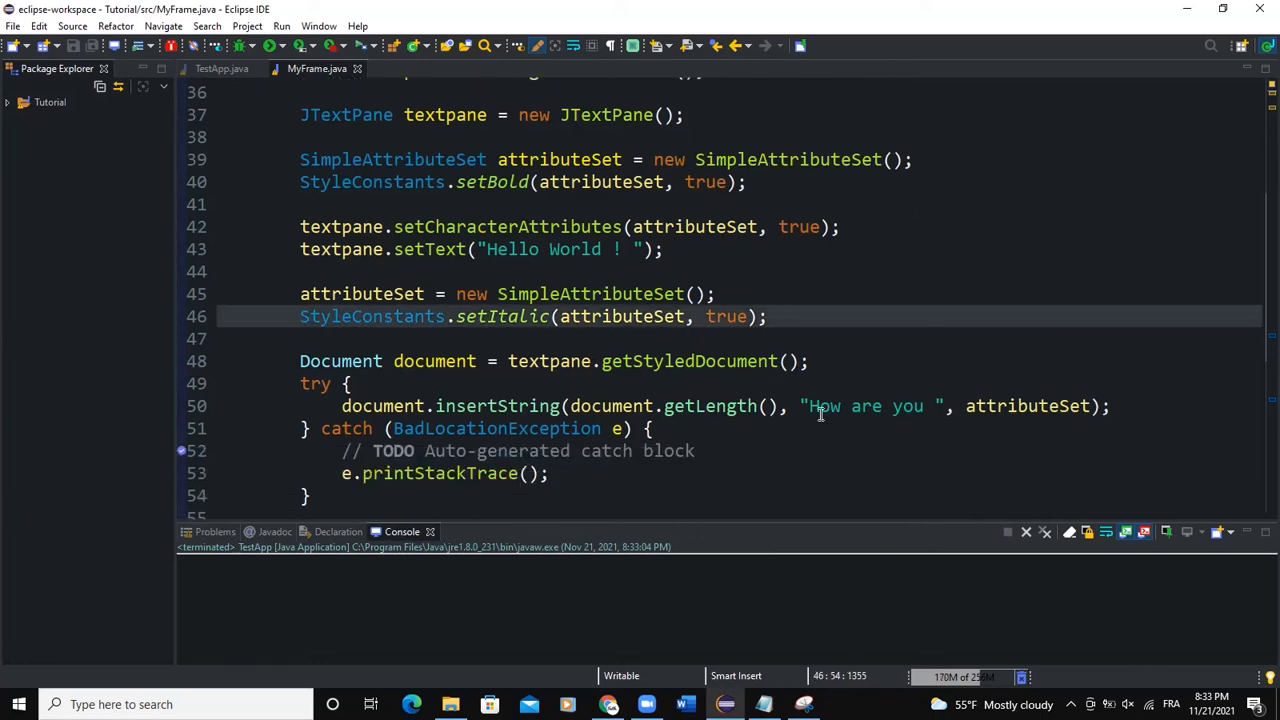
pyautogui.click(528, 316)
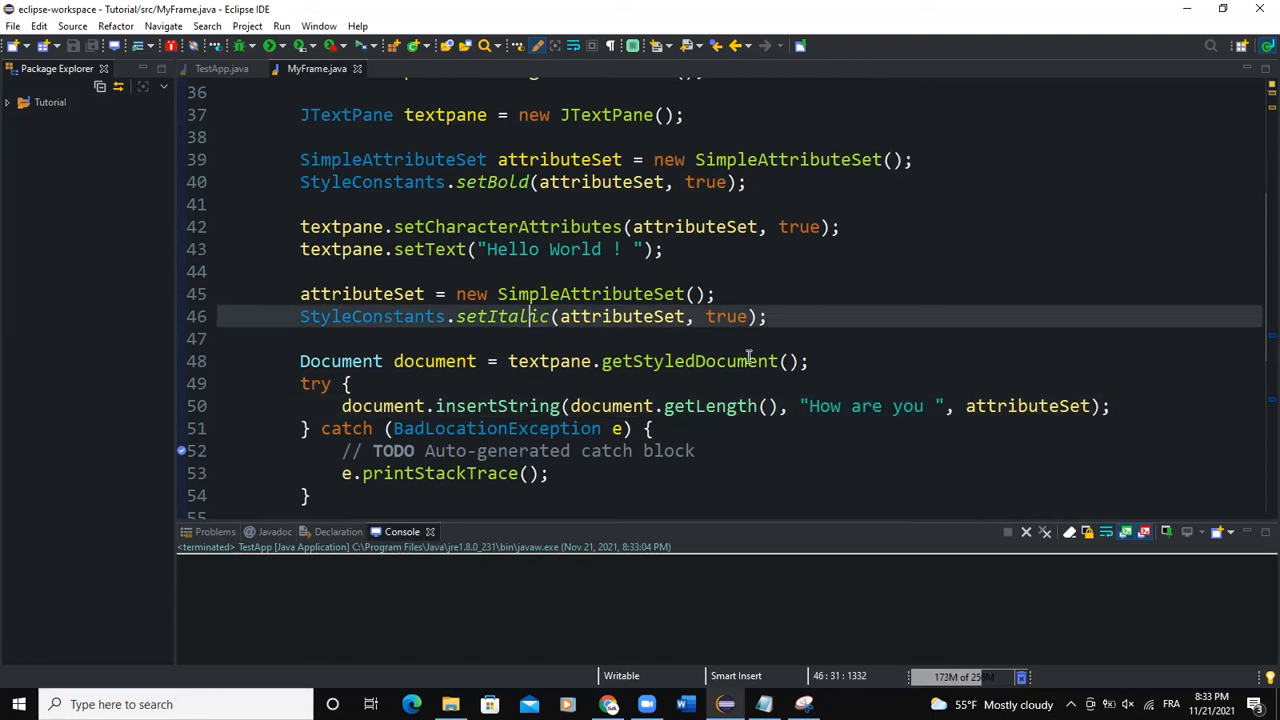
pyautogui.doubleClick(502, 316)
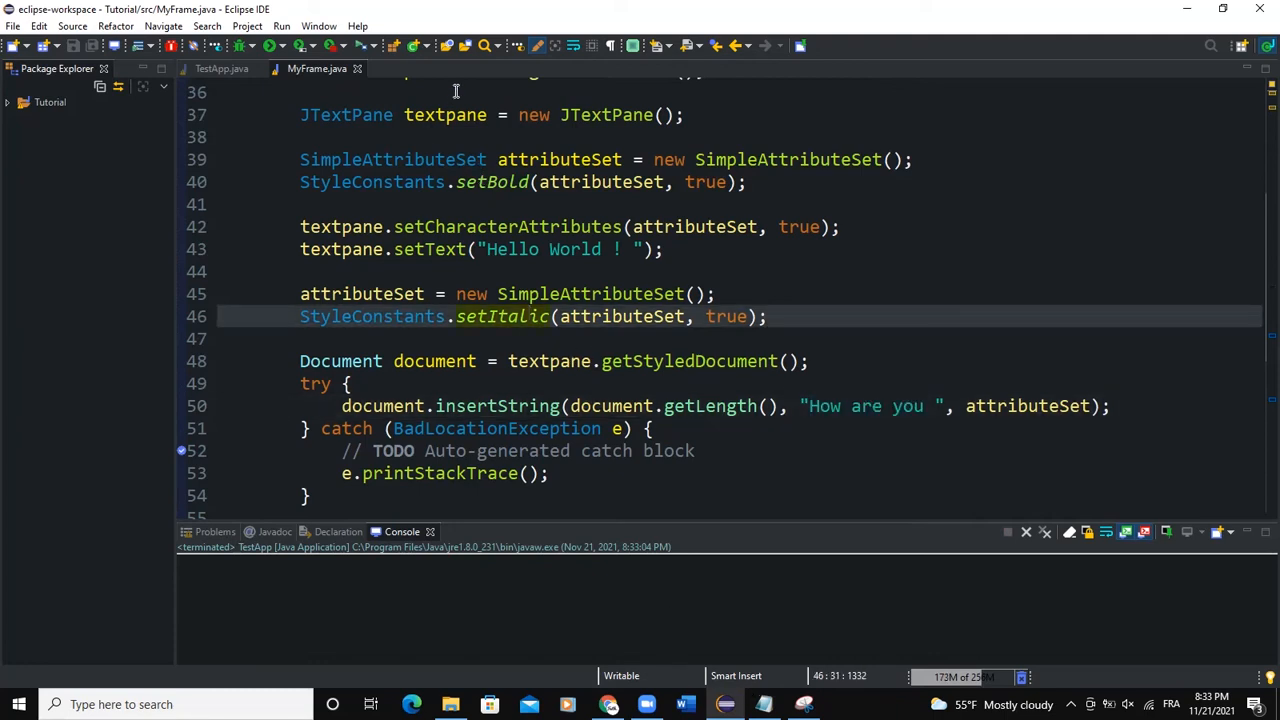
# Step: Rerun to show bold "Hello World !" then italic "How are you today", and close the window
pyautogui.click(284, 46)
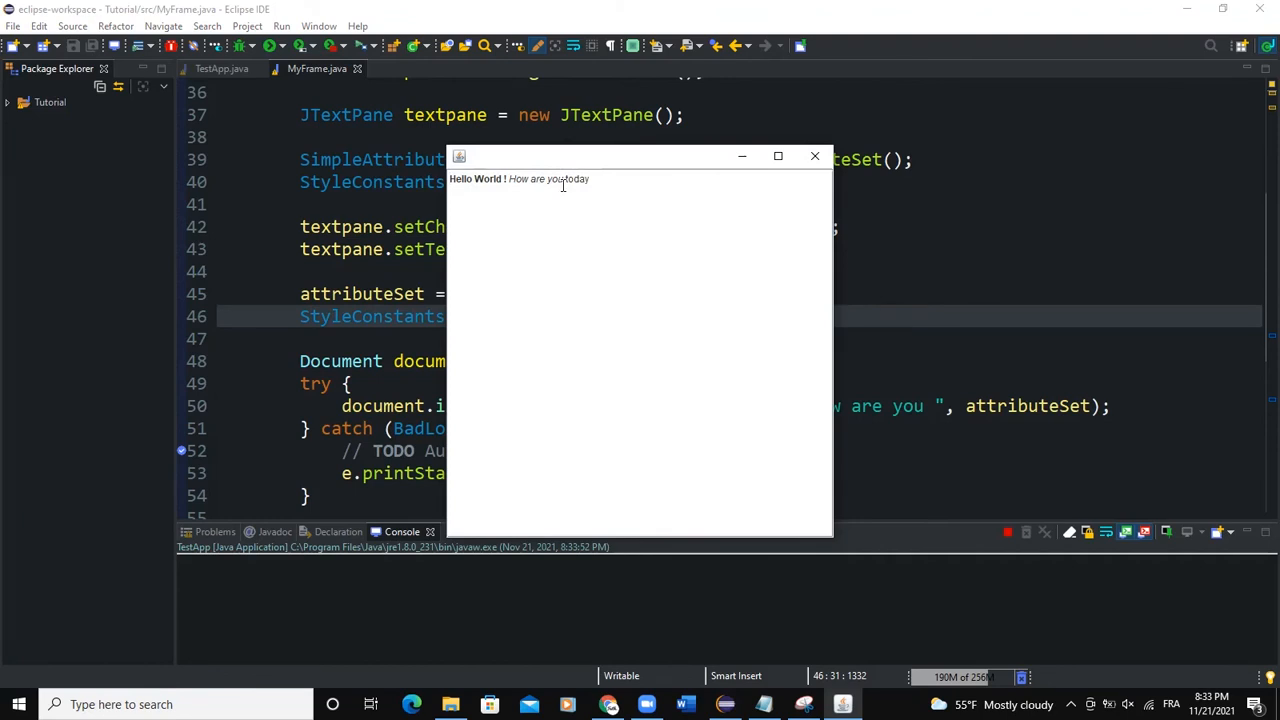
pyautogui.click(814, 156)
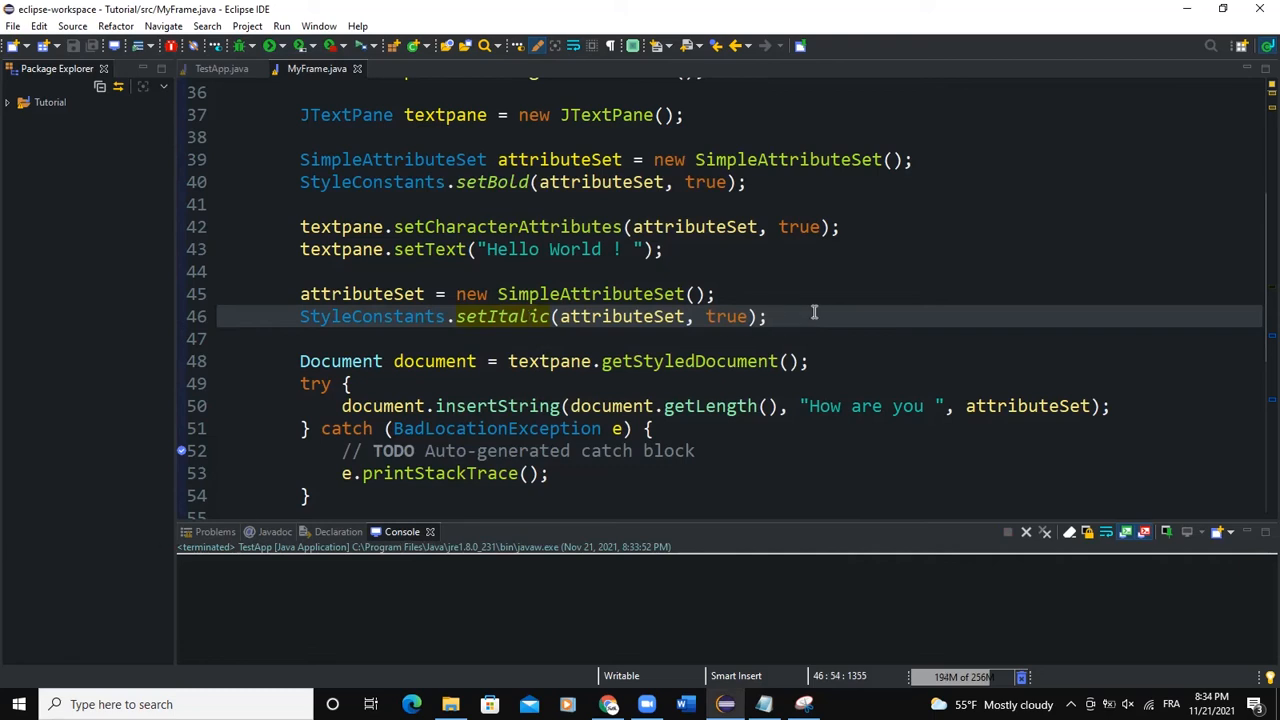
# Step: Add StyleConstants.setForeground white and setBackground blue calls for the italic attributeSet
pyautogui.write('Style')
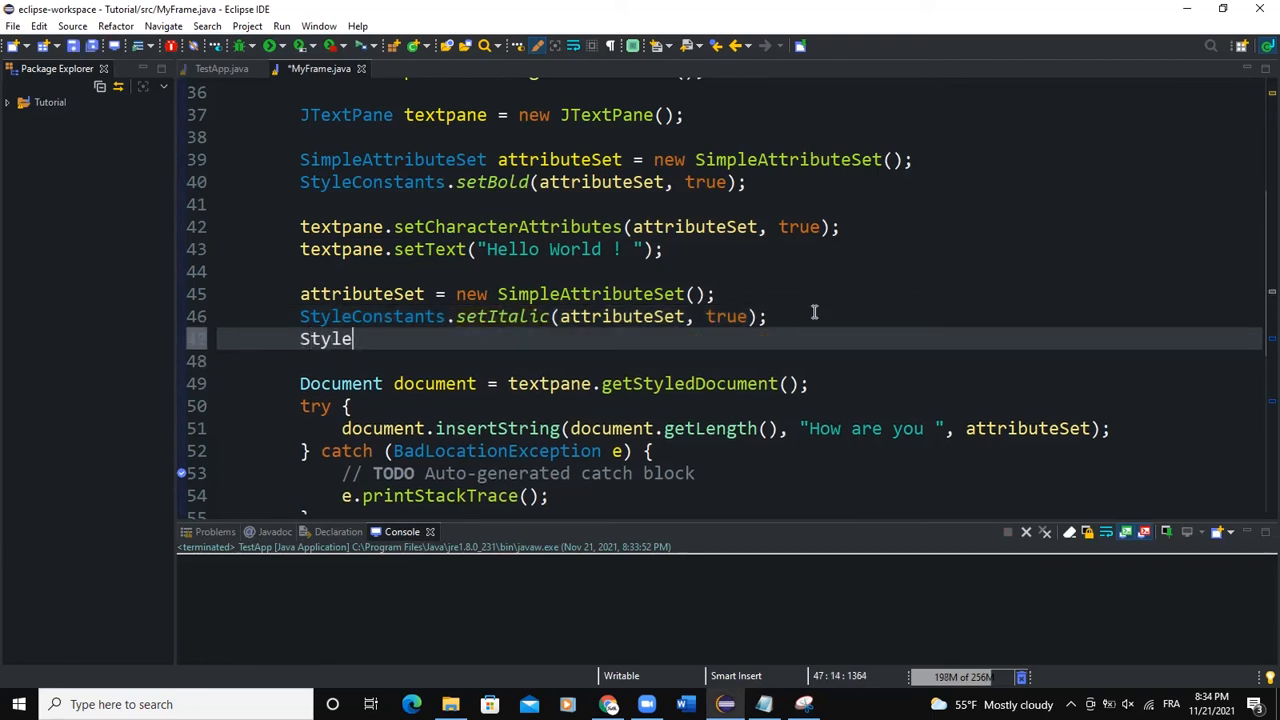
pyautogui.write('Constants.')
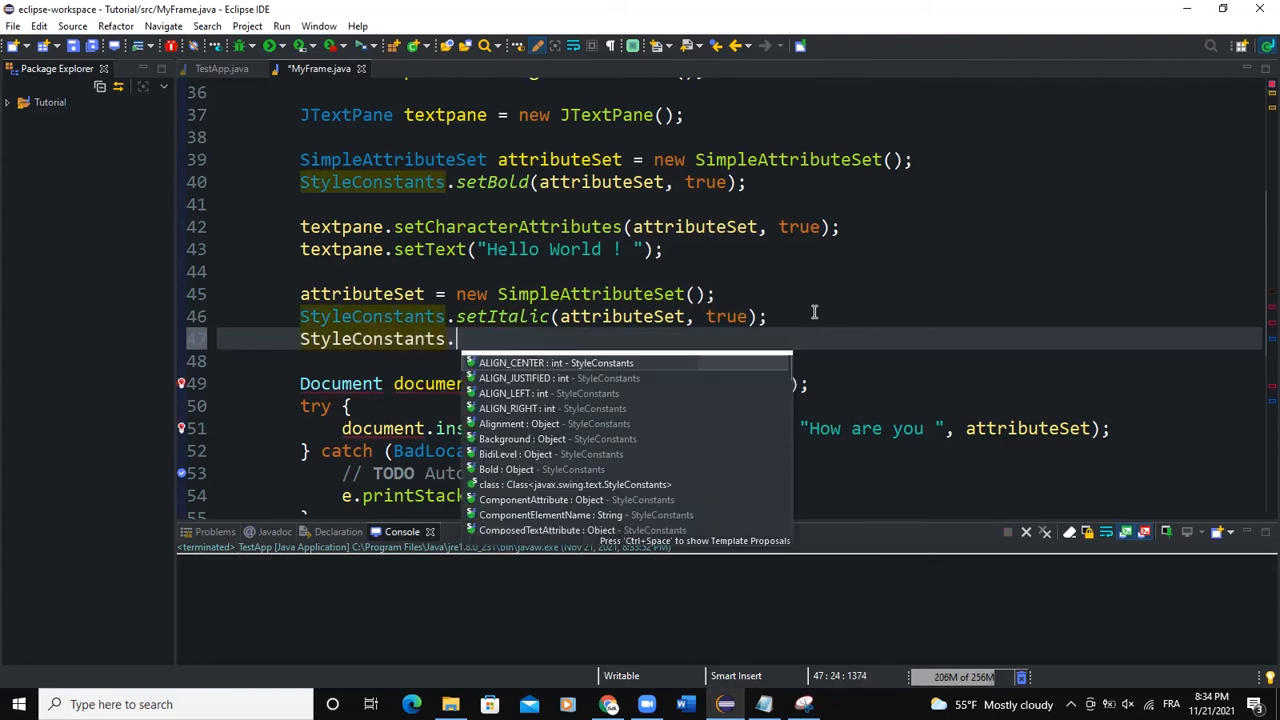
pyautogui.write('setForeground(a, fg);')
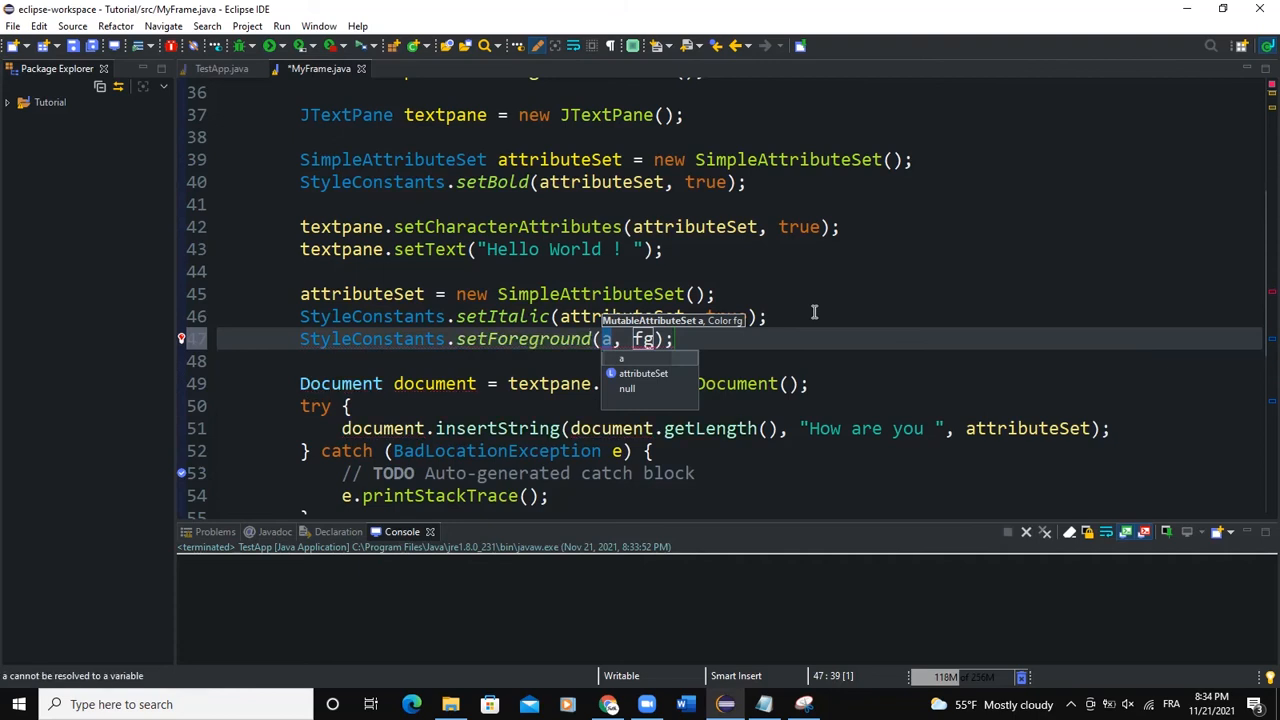
pyautogui.write('ttributeSet')
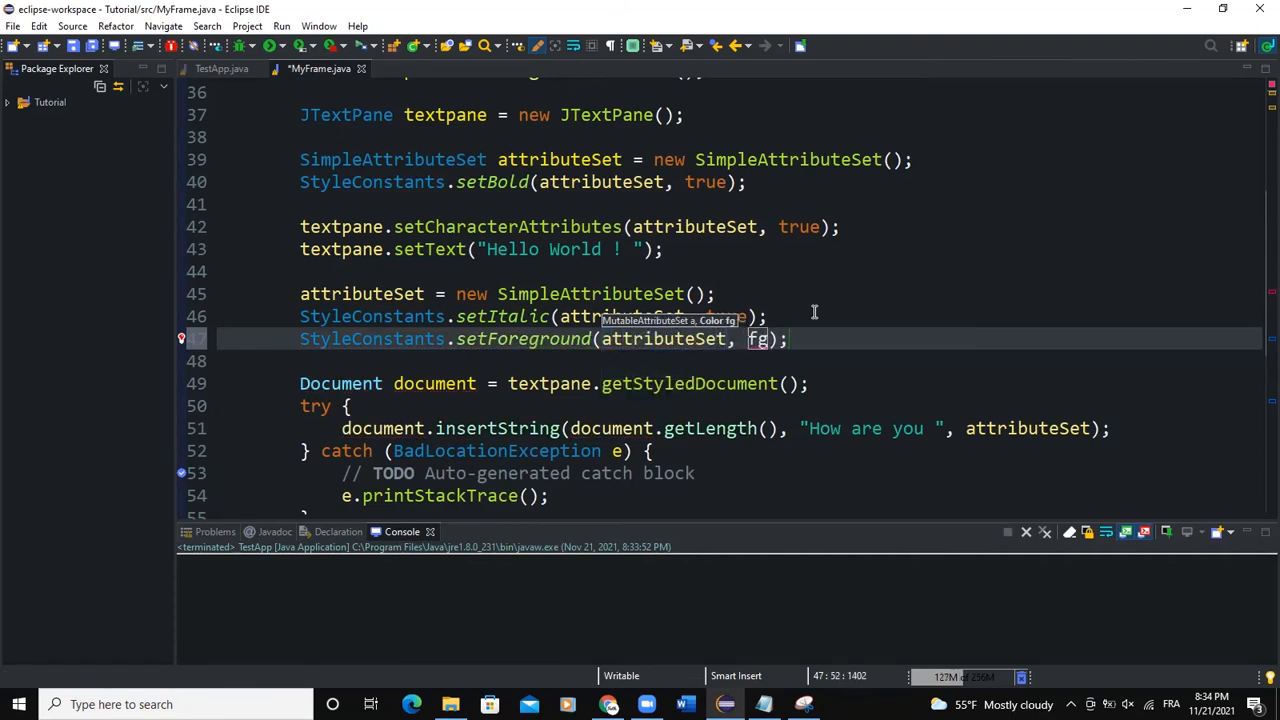
pyautogui.write('Color.white')
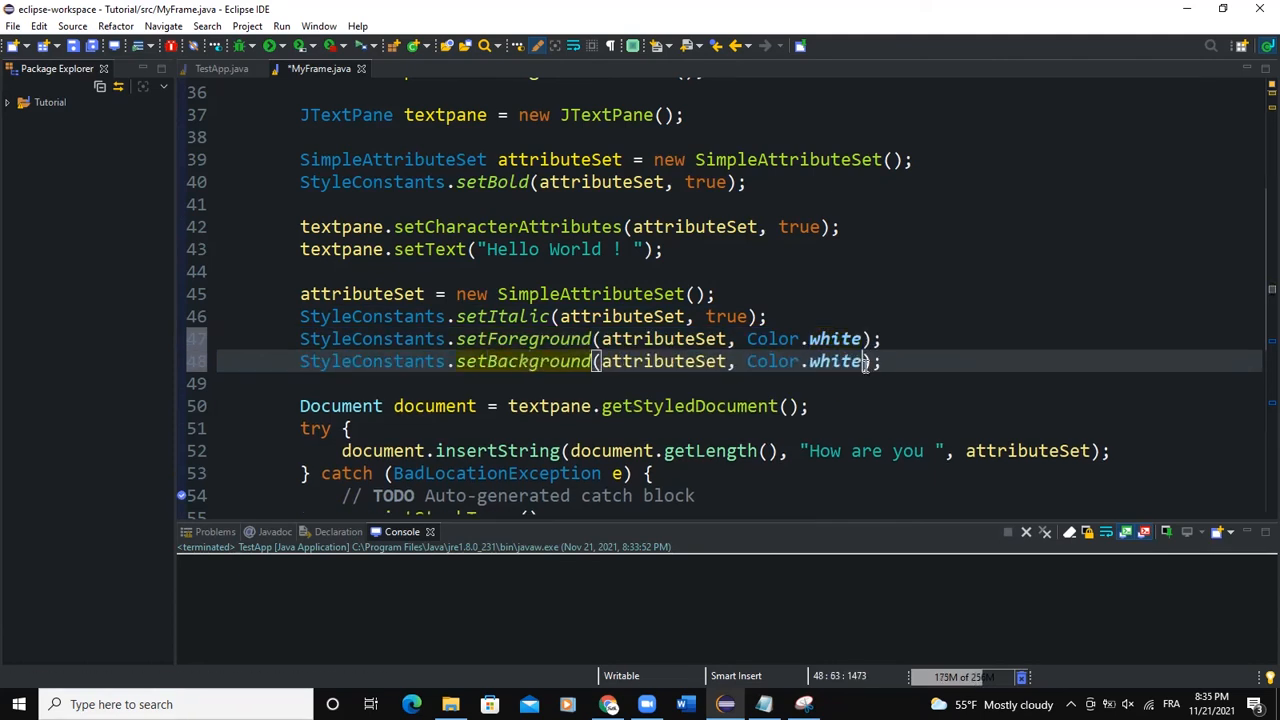
pyautogui.write('blue')
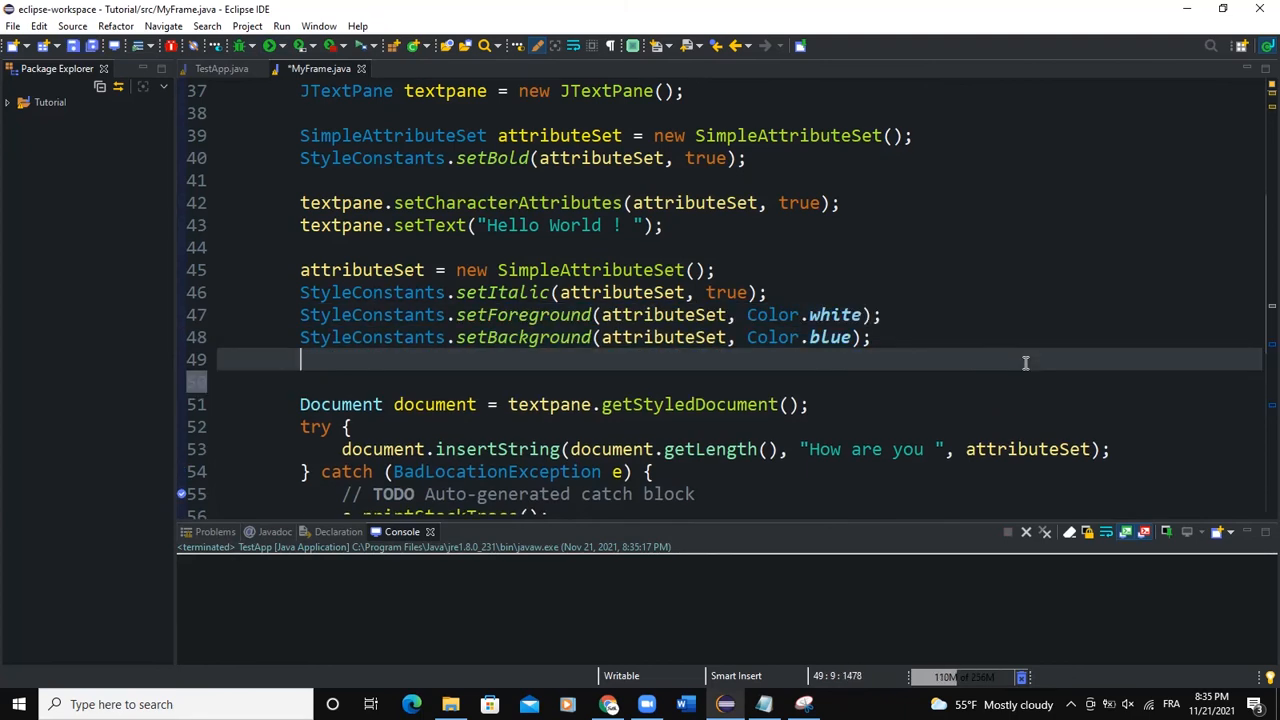
# Step: Add setFontSize 28 for How are you and white setForeground plus size 28 for today
pyautogui.write('StyleConstants.setForeground(attributeSet, Color.white);')
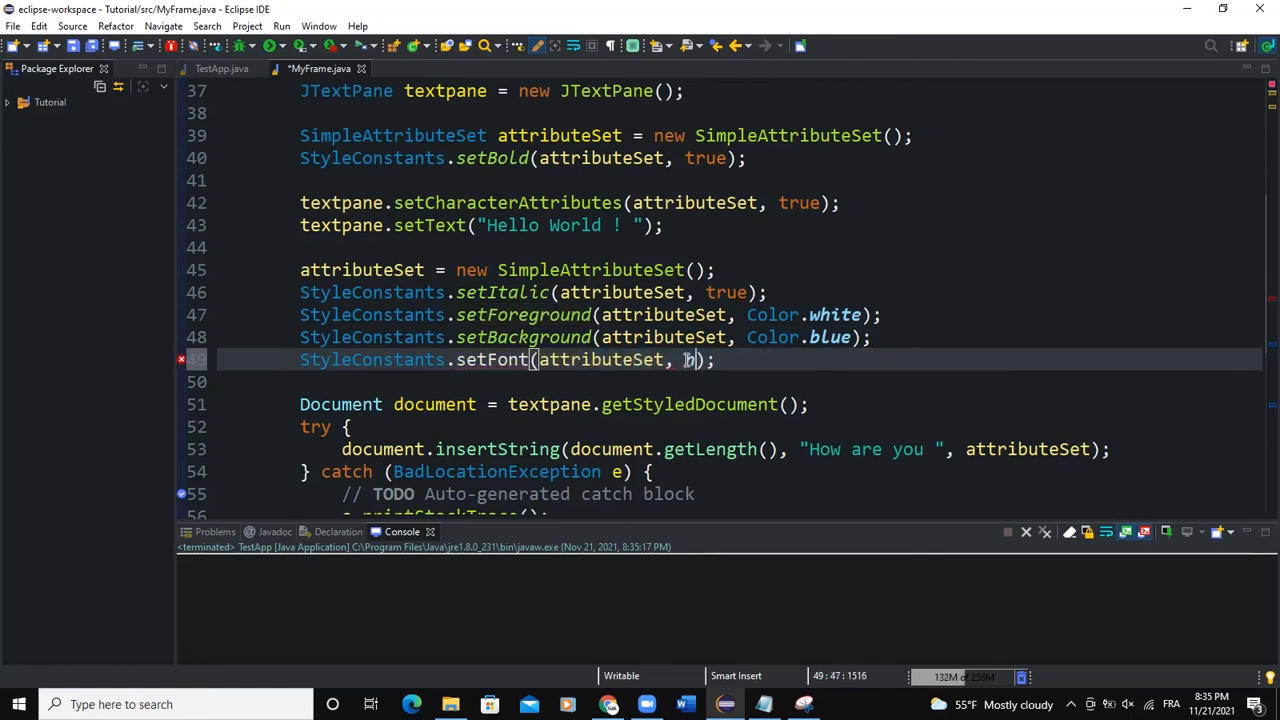
pyautogui.write('new Font("Consol"')
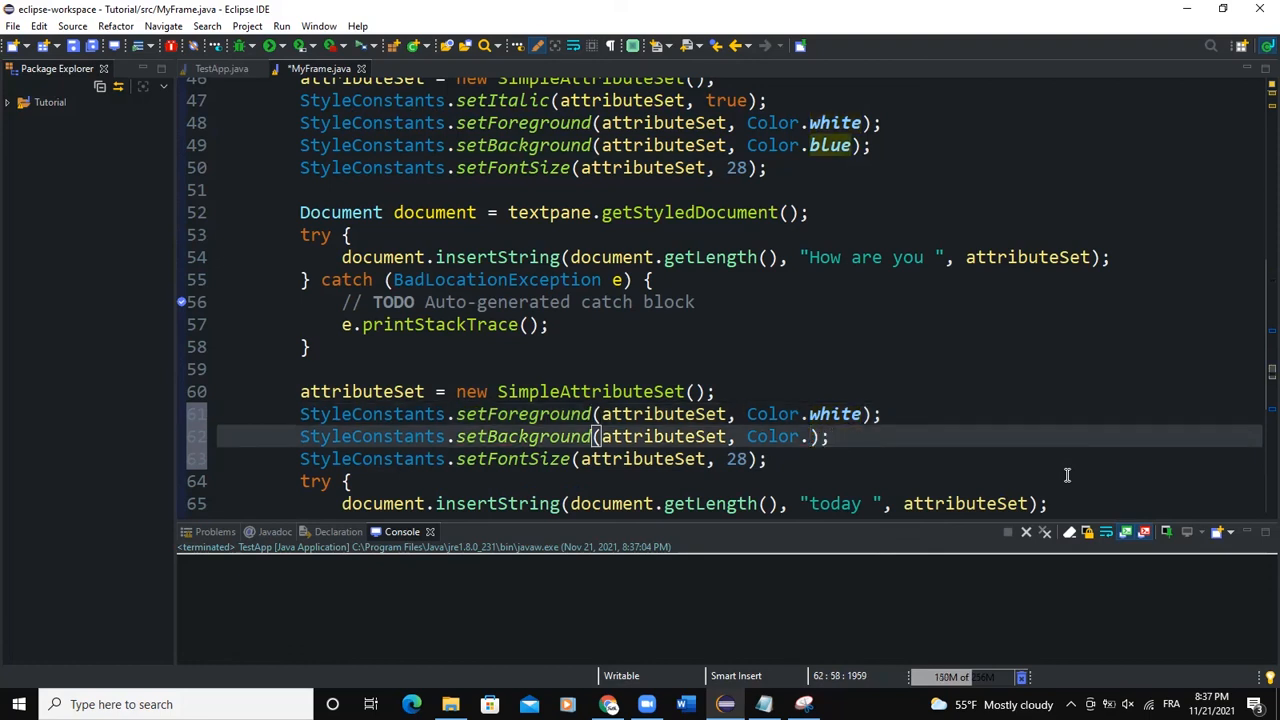
# Step: Complete Color.red in today's setBackground and run, showing green, blue and red lines
pyautogui.write('red')
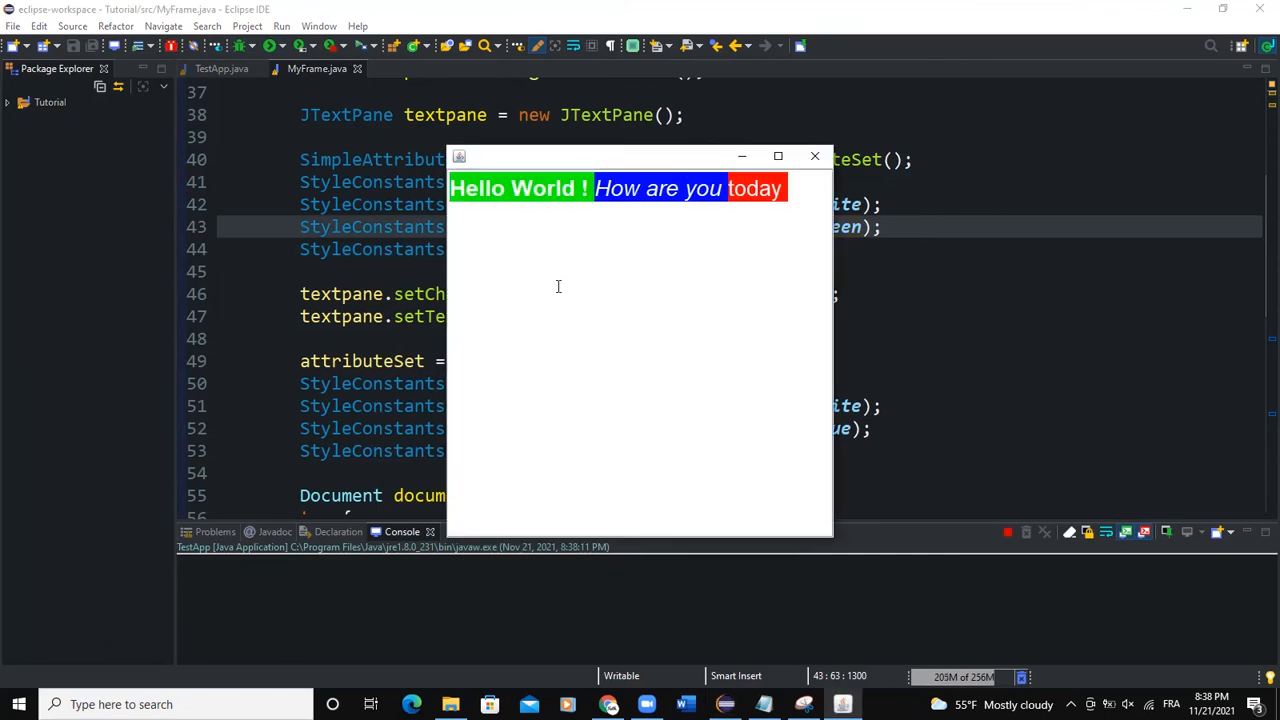
pyautogui.moveTo(688, 316)
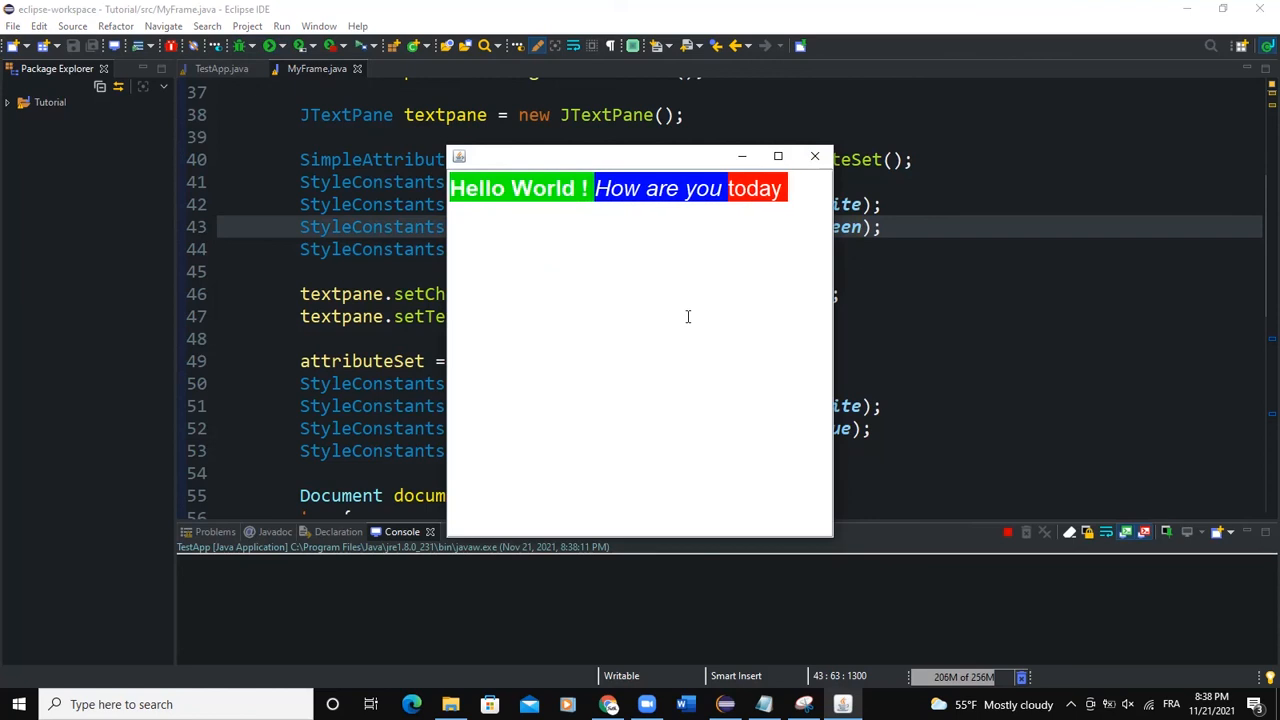